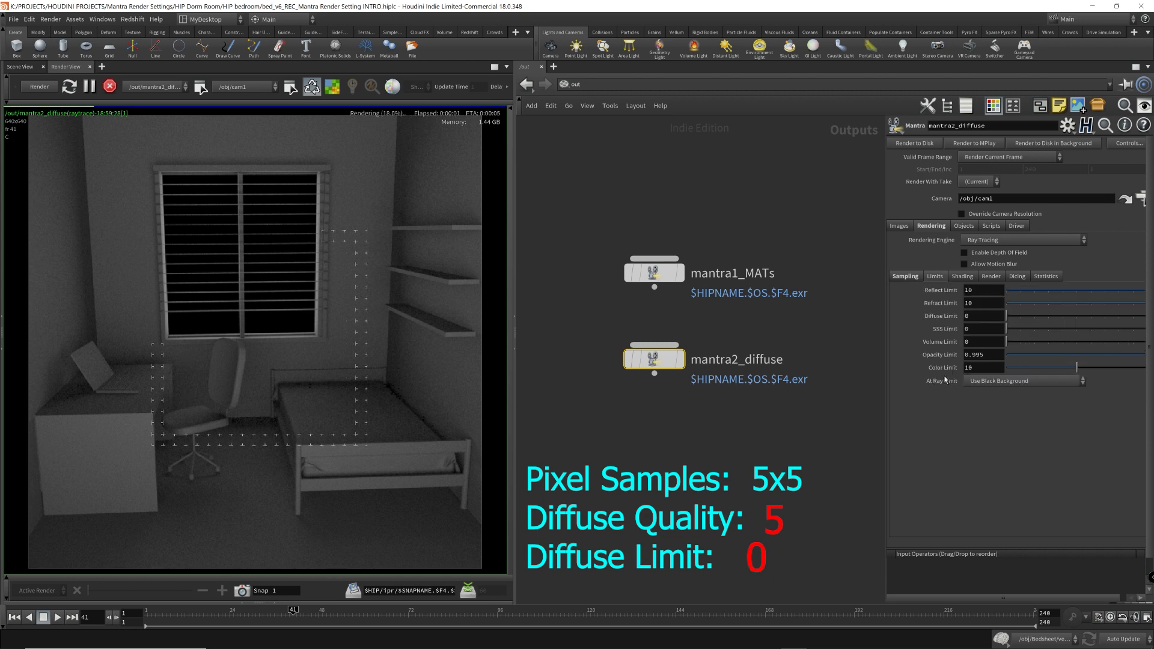
Set mantra1_MATs Pixel Samples to 12.
click(653, 272)
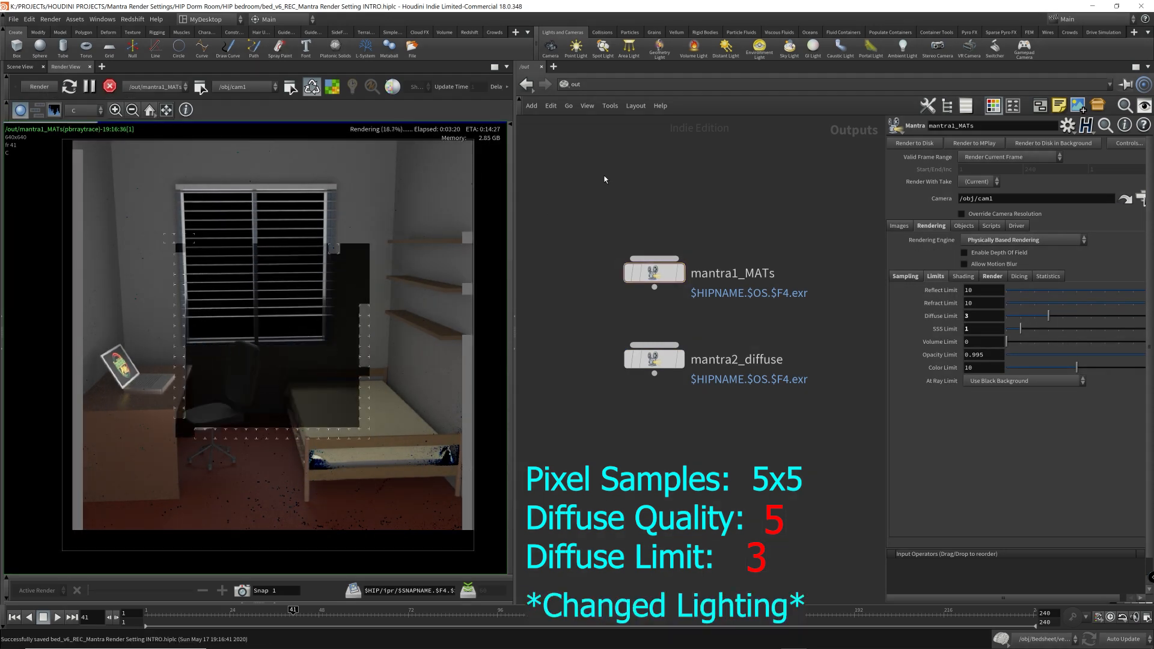
click(905, 276)
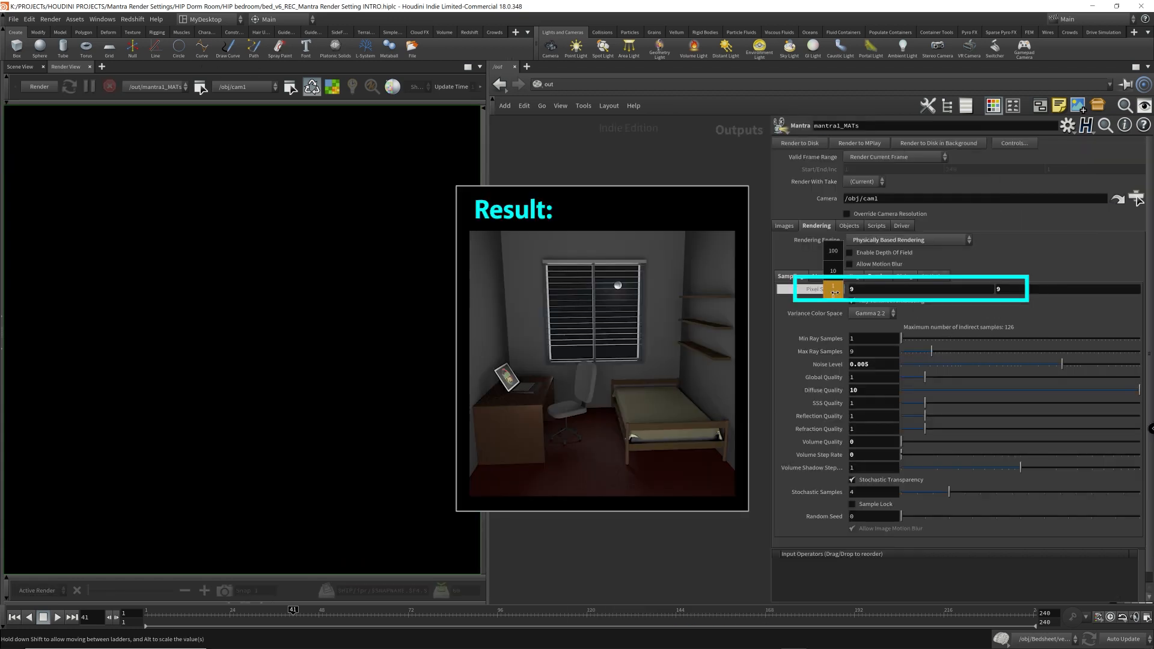
text(12)
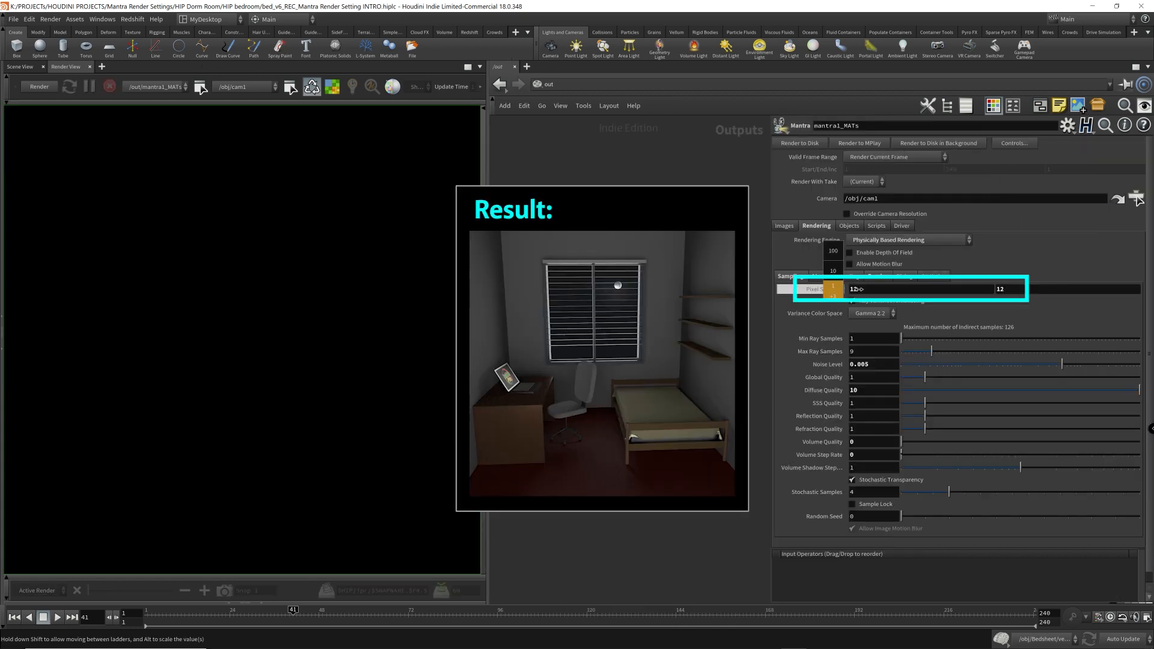
click(873, 364)
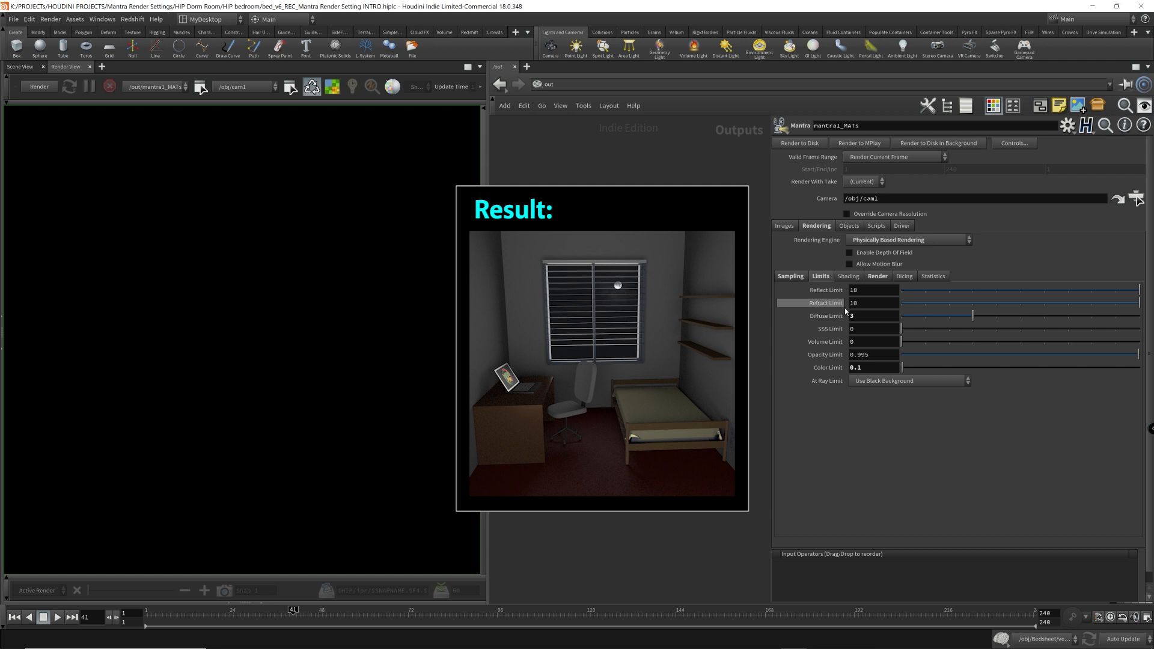
Set the Render tab Cache Size to 52000 MB.
click(878, 276)
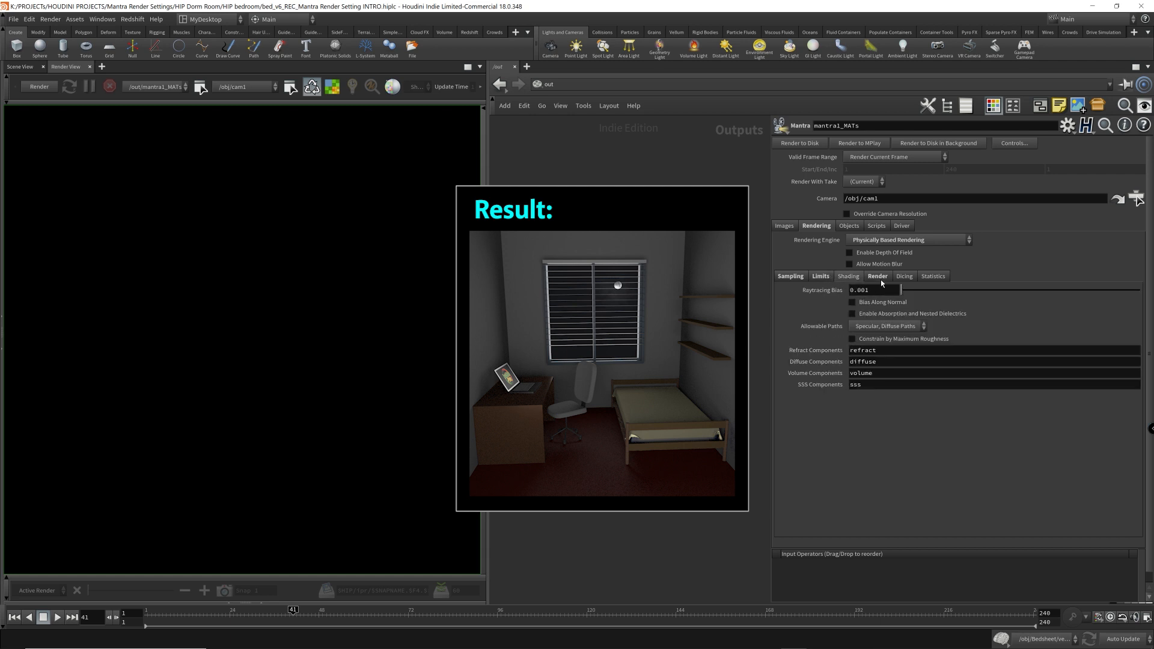
click(789, 276)
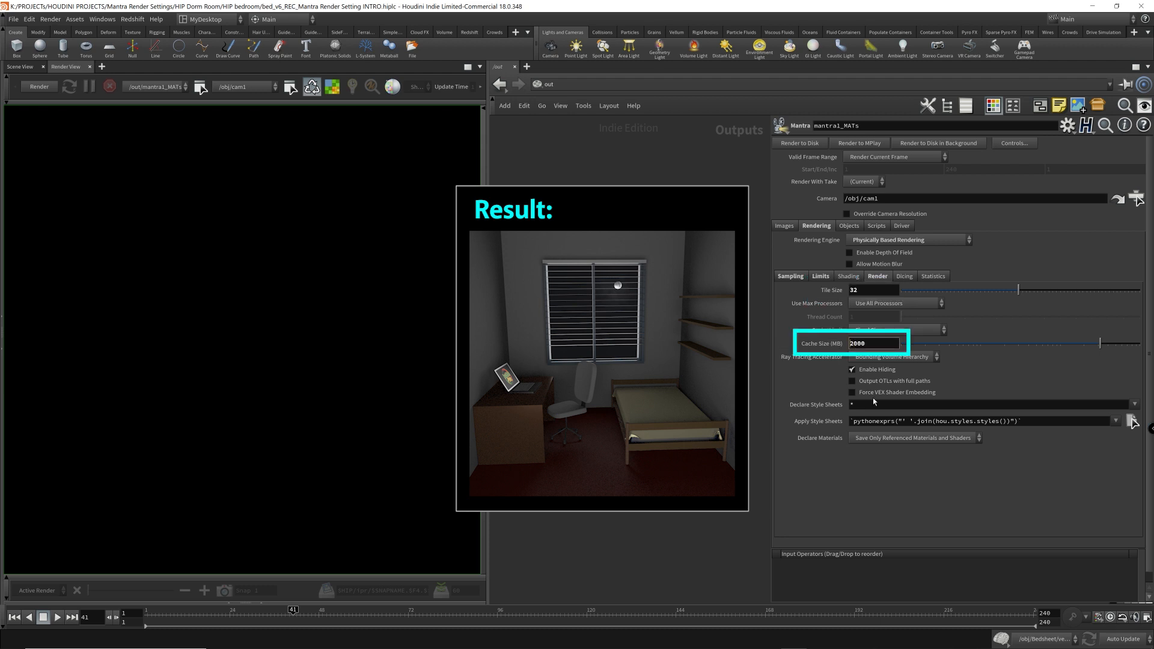
text(52000)
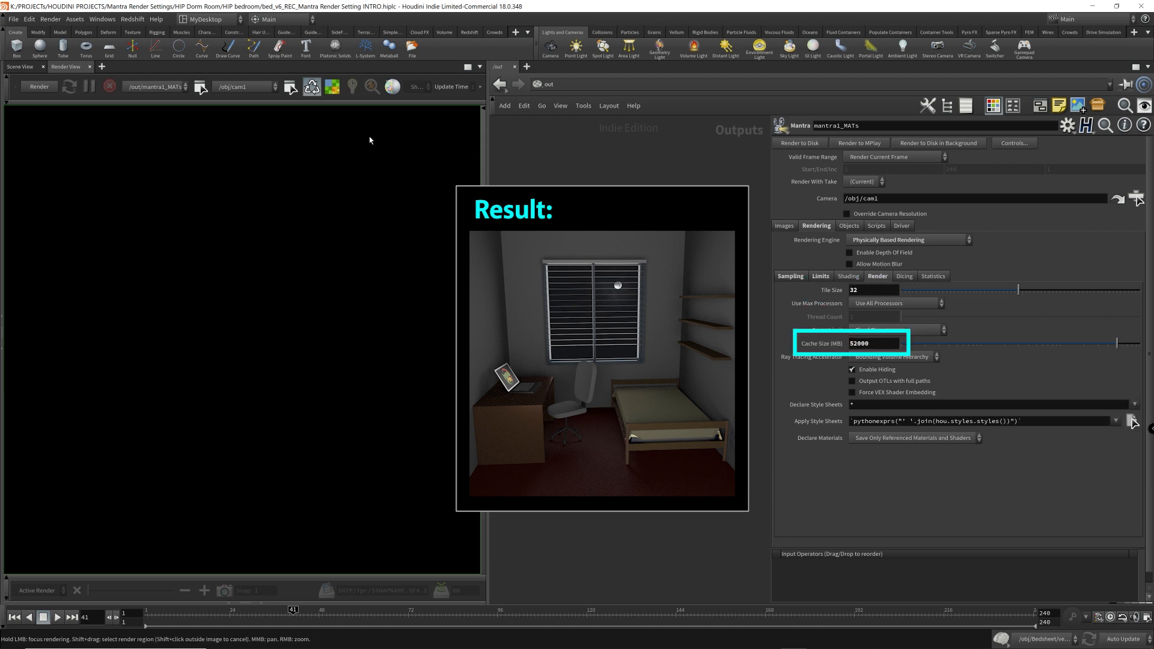
click(39, 86)
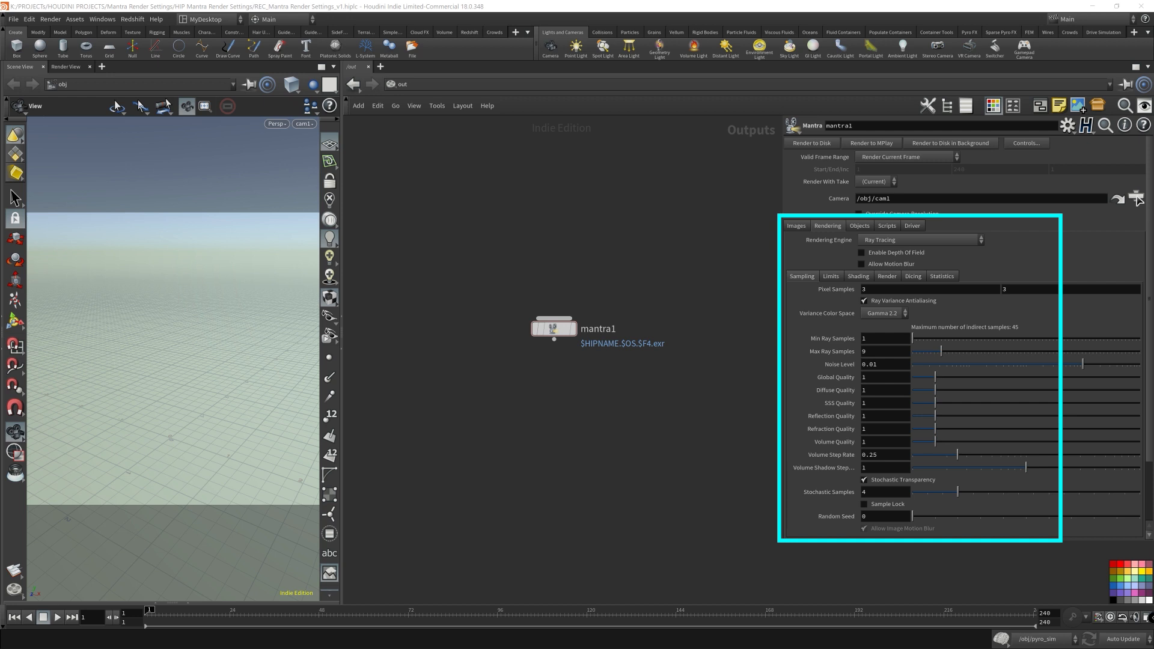
click(801, 276)
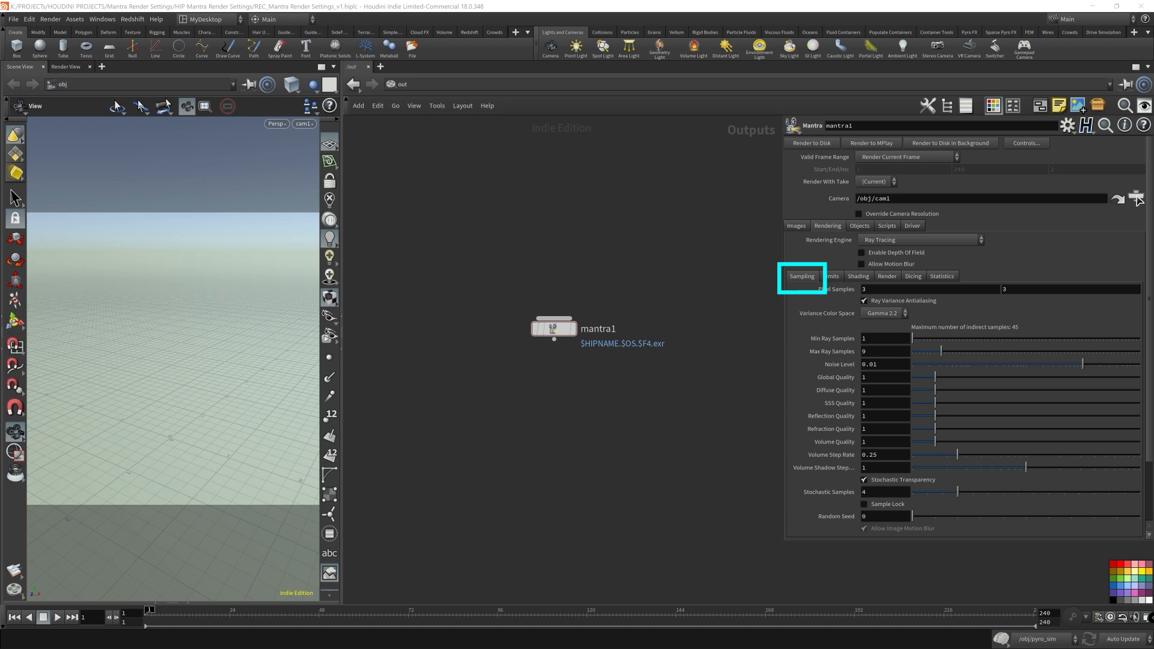
click(830, 276)
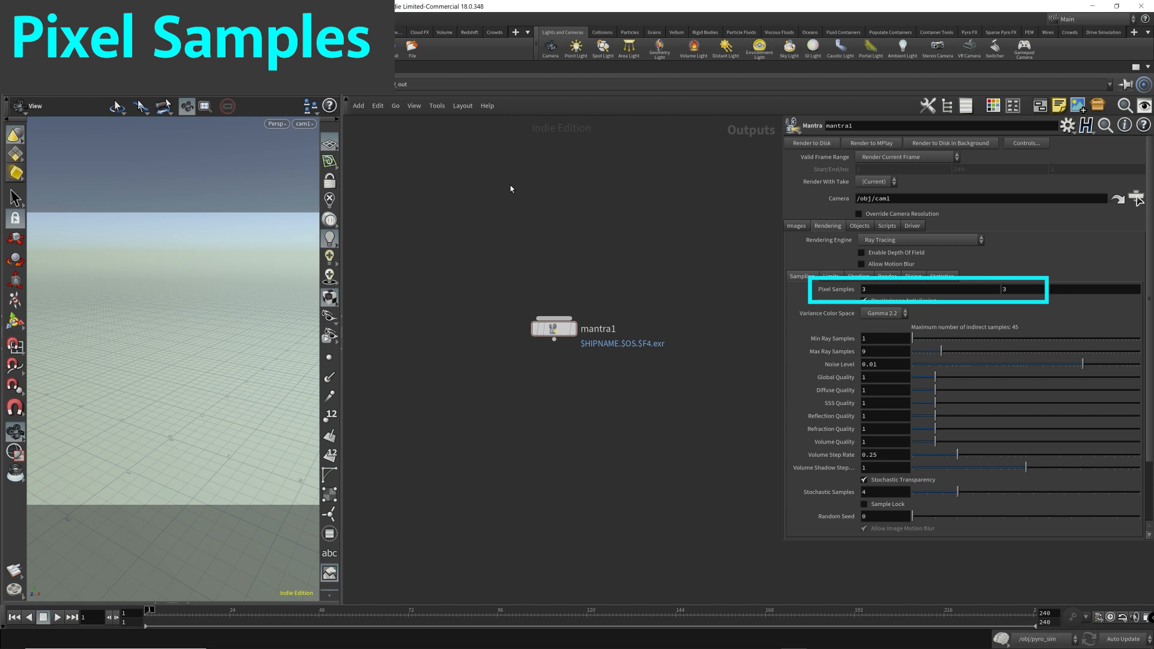
mouse_move(593, 256)
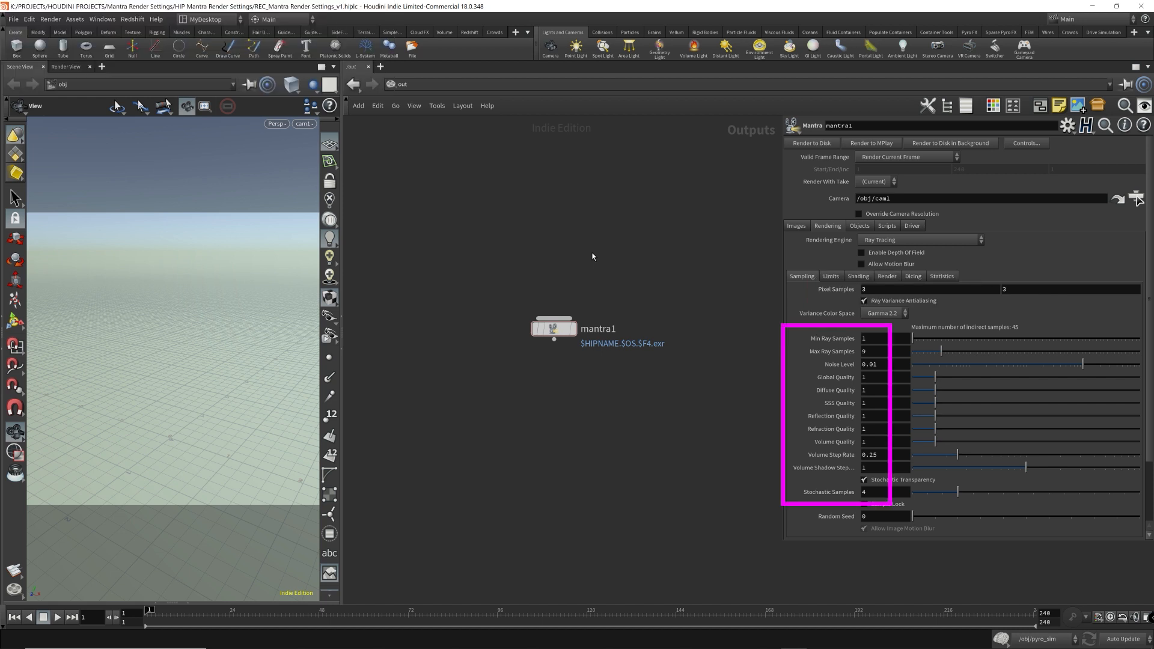
mouse_move(597, 264)
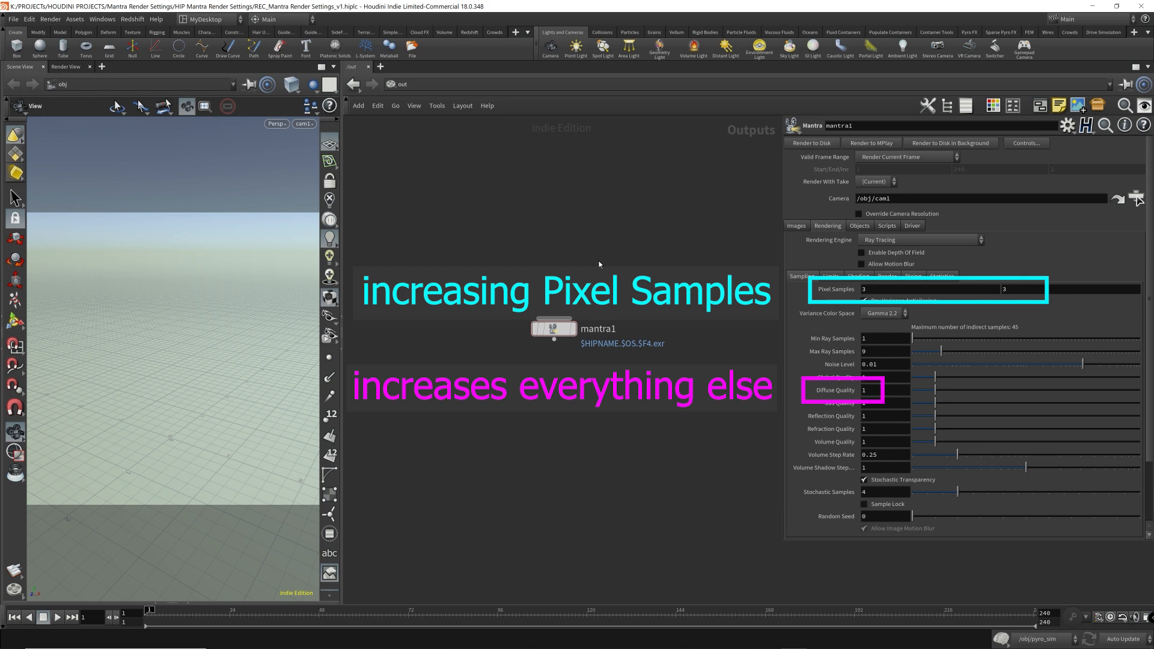
mouse_move(630, 266)
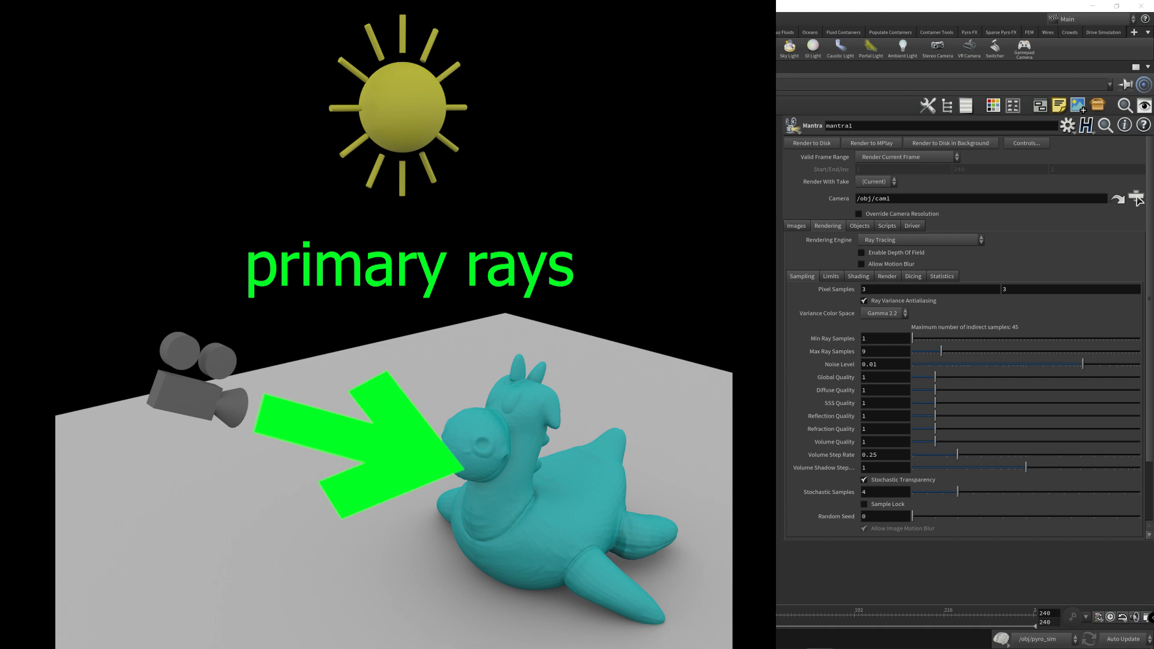
click(883, 289)
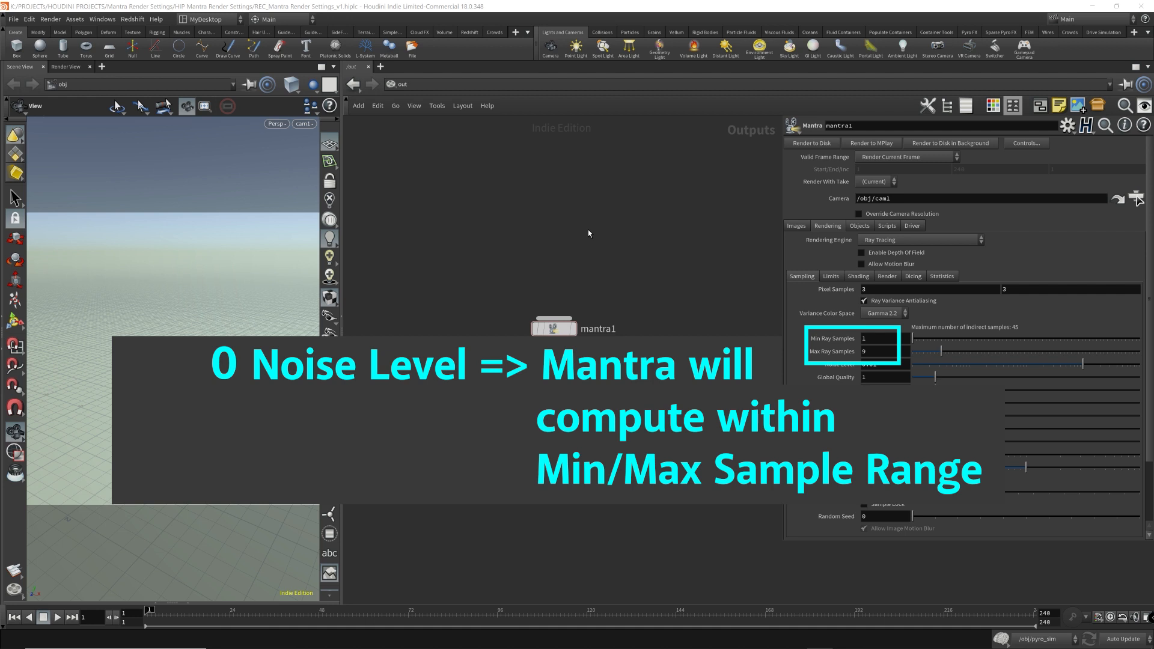
mouse_move(589, 234)
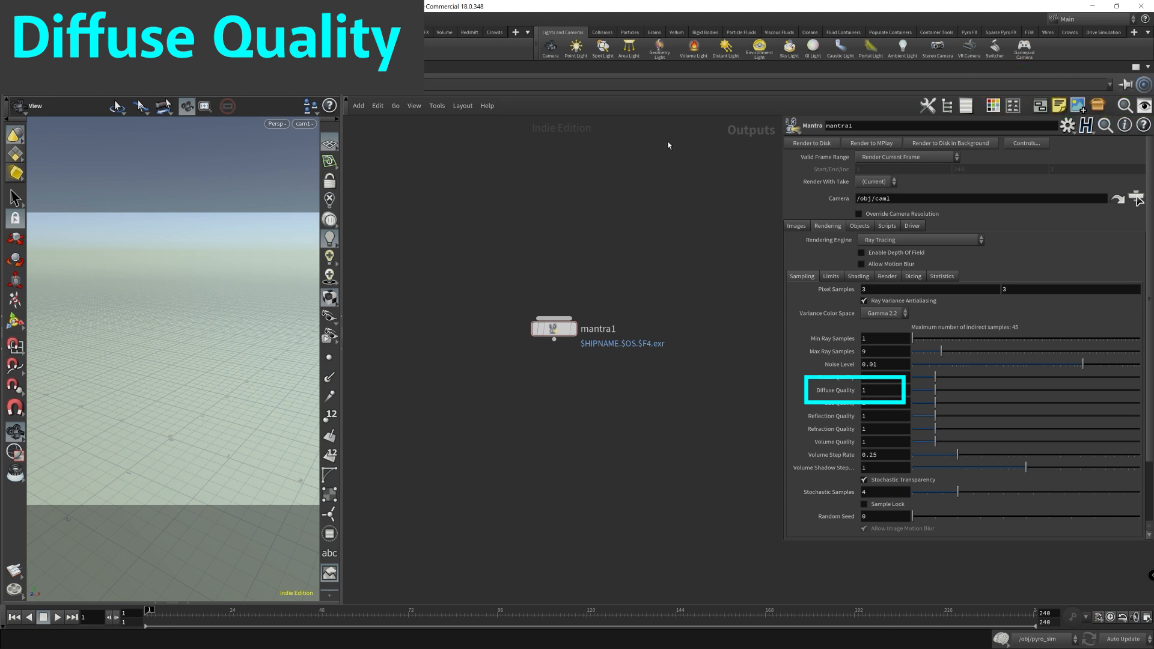
mouse_move(685, 122)
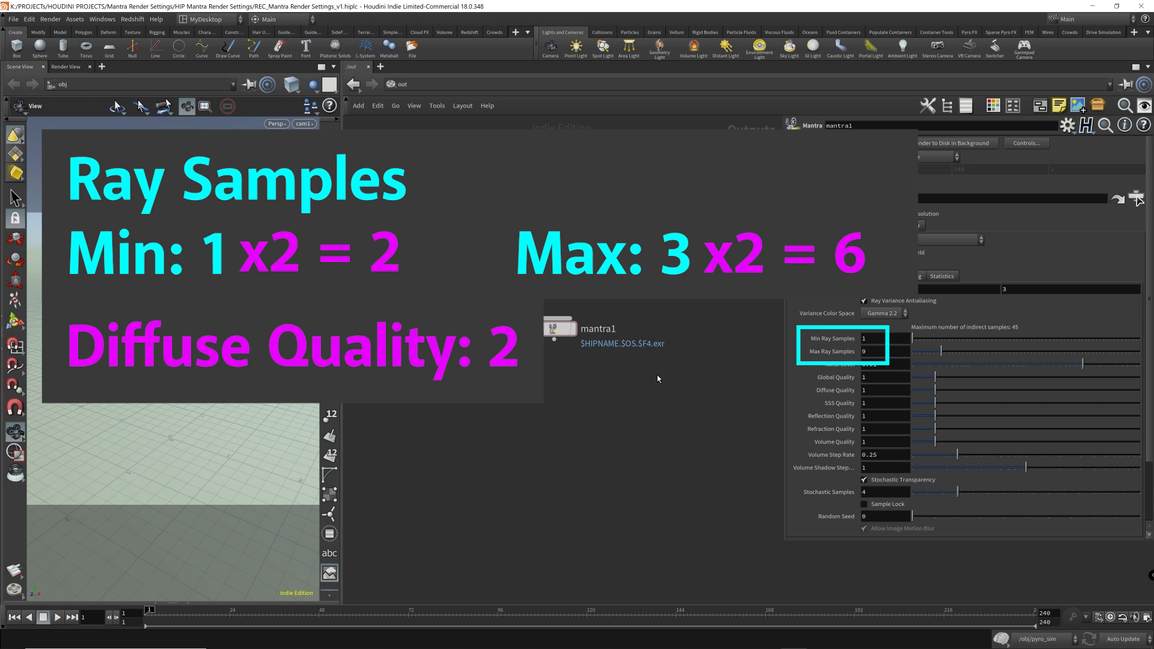
mouse_move(813, 449)
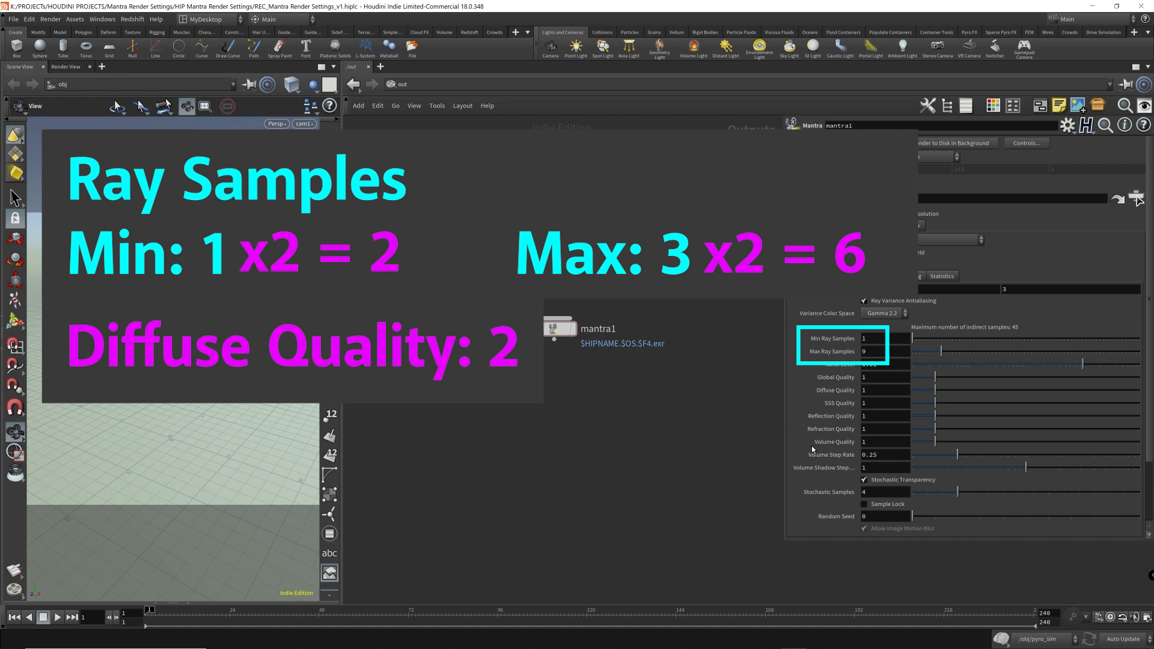
Enter 2 in mantra1's Sampling Diffuse Quality field.
click(880, 338)
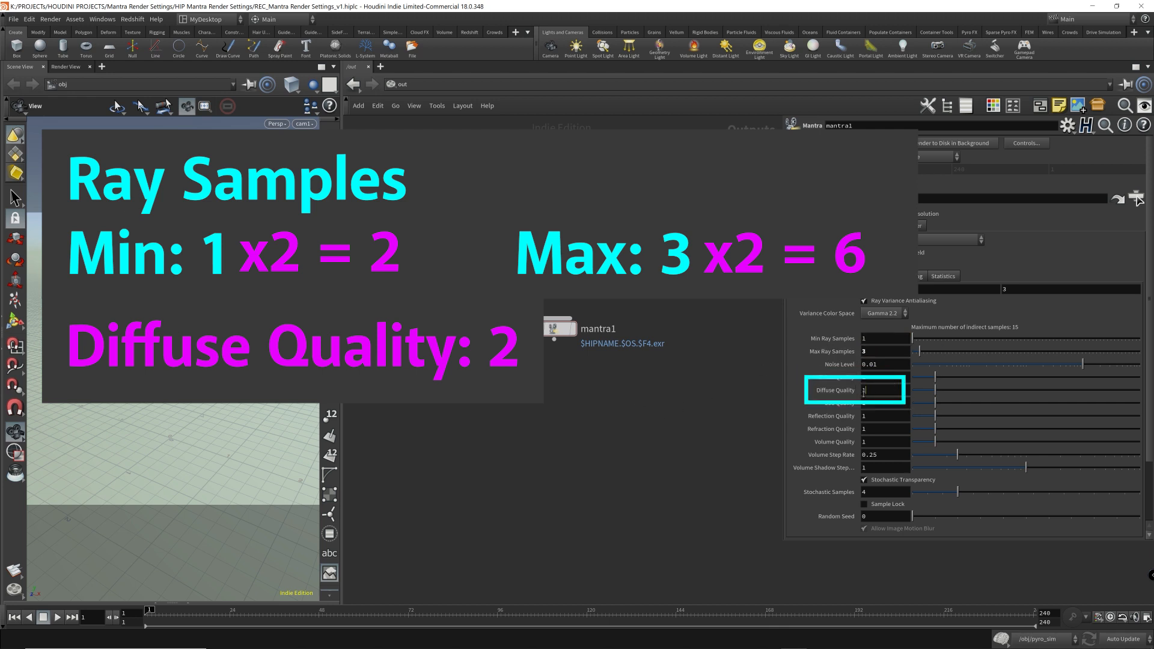
text(2)
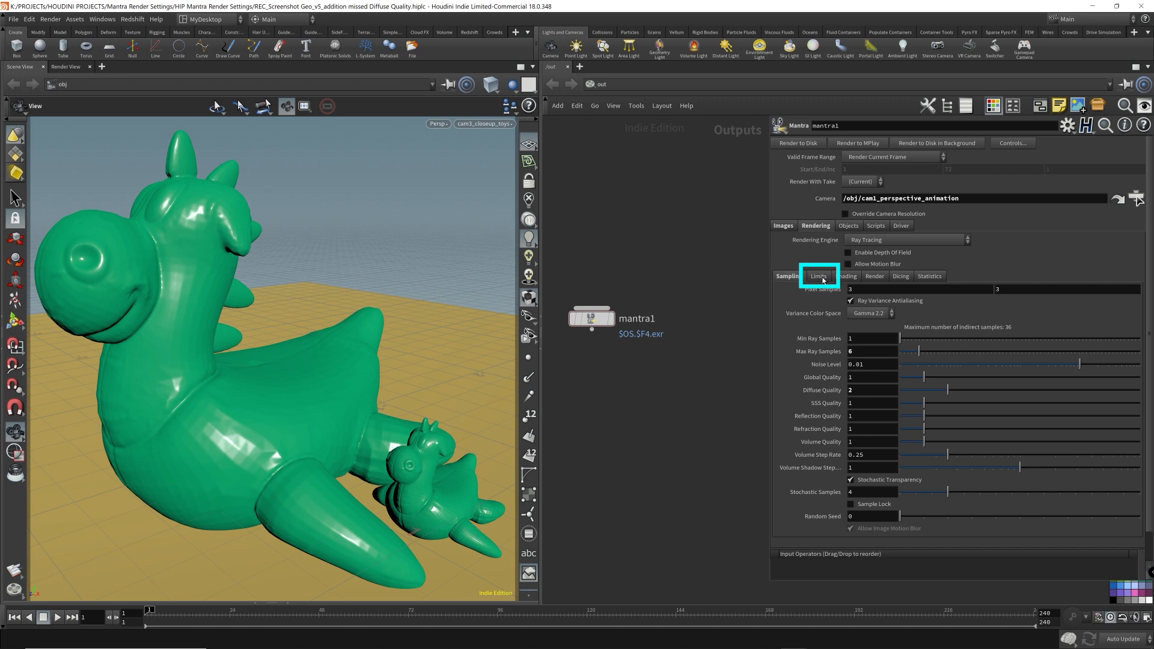
Show the Rendering > Limits sub-tab, with Diffuse Limit at 0.
click(819, 276)
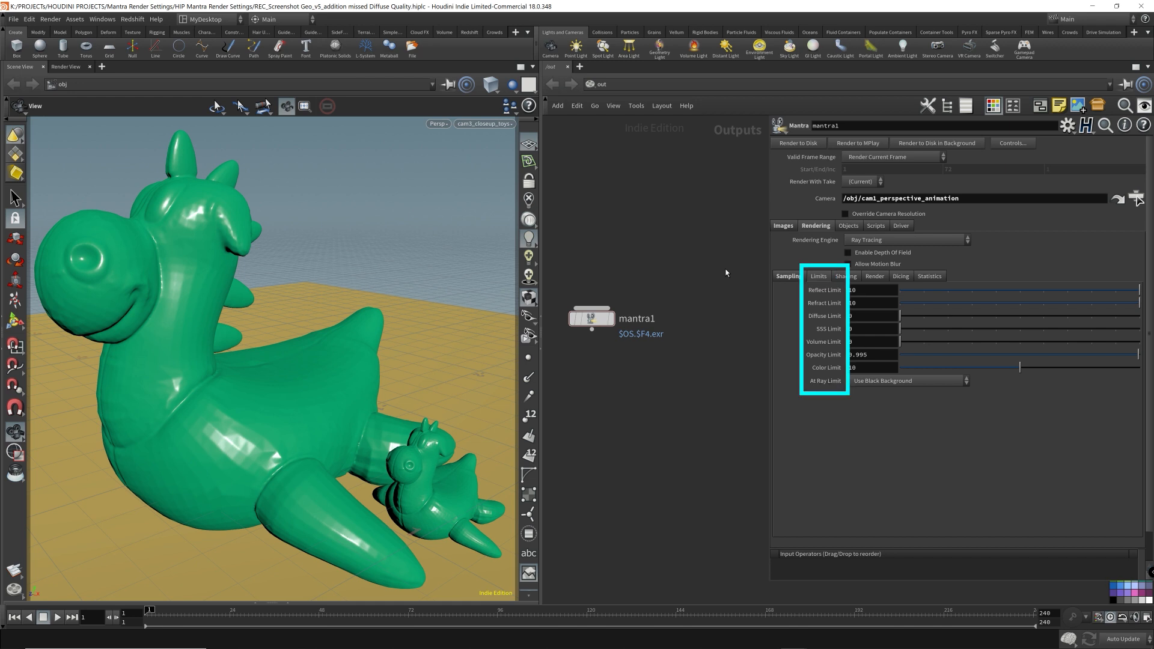
click(872, 315)
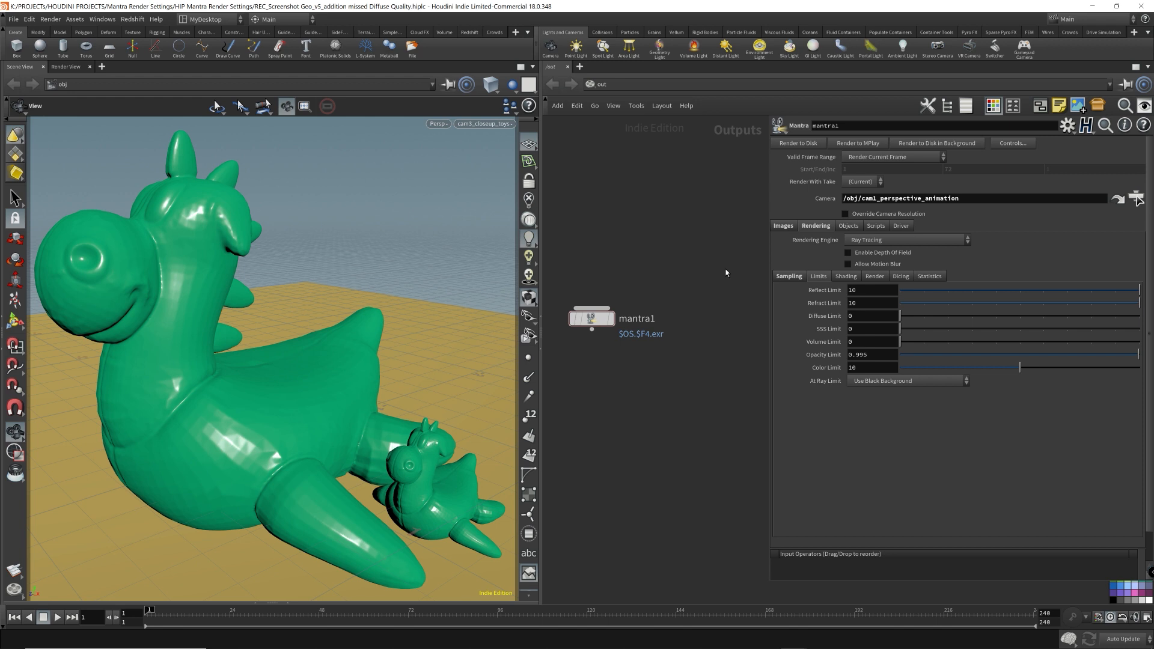
mouse_move(806, 239)
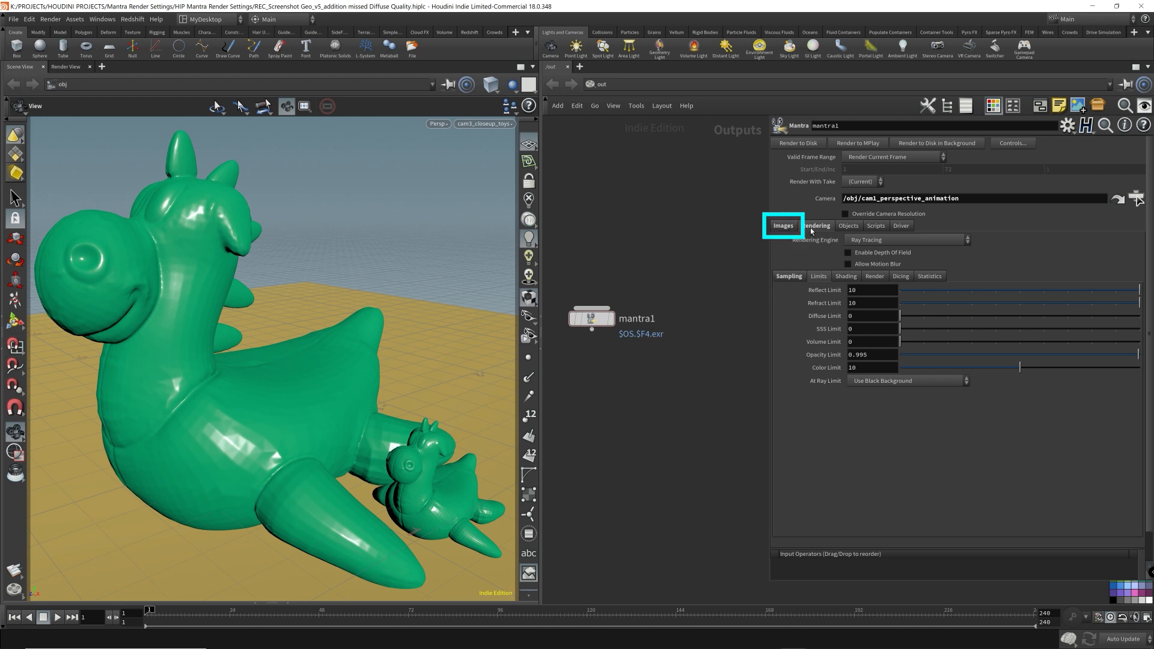
Show Images > Extra Image Planes and confirm Indirect Lighting (per-component) is ticked.
click(816, 225)
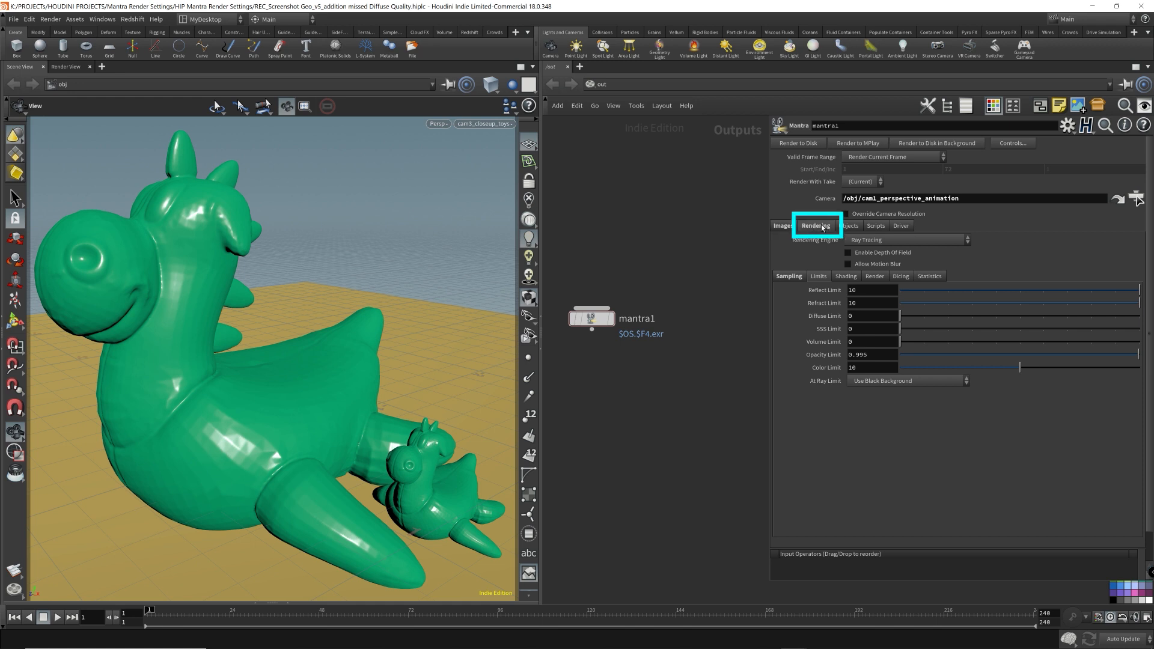
mouse_move(803, 231)
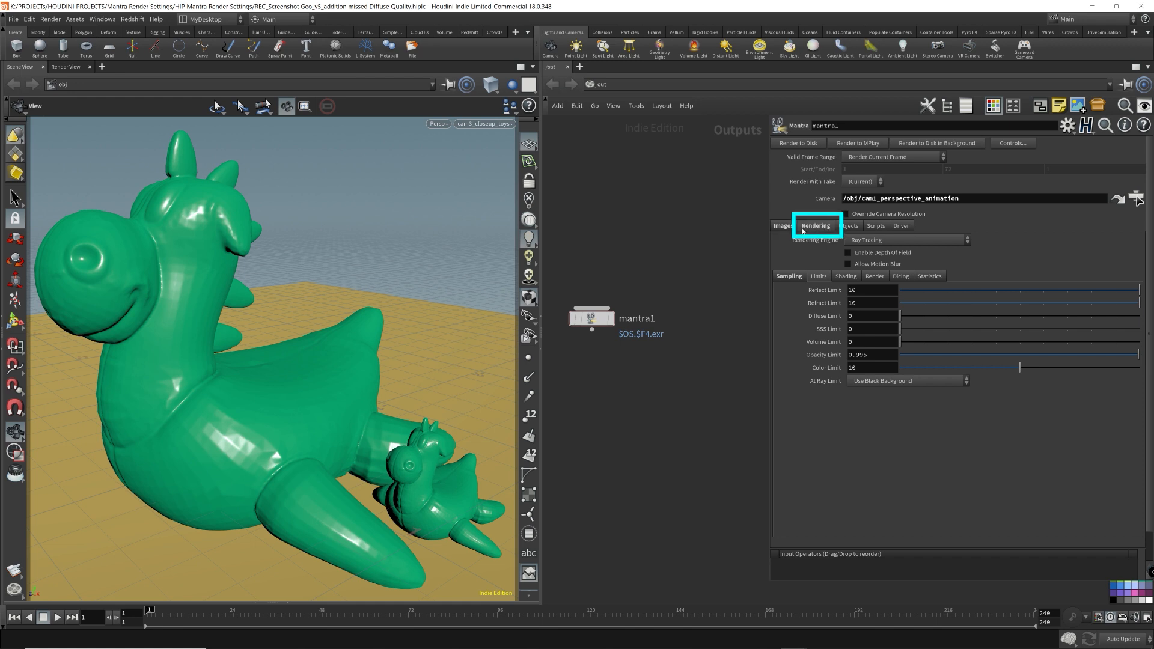
click(783, 225)
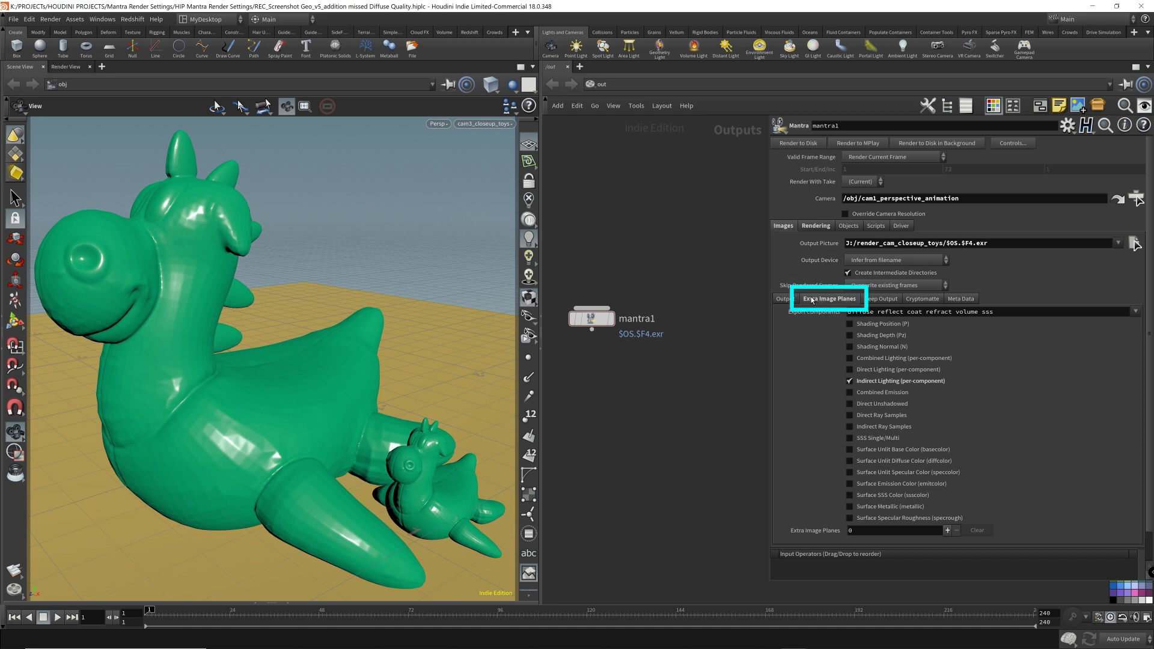
mouse_move(808, 361)
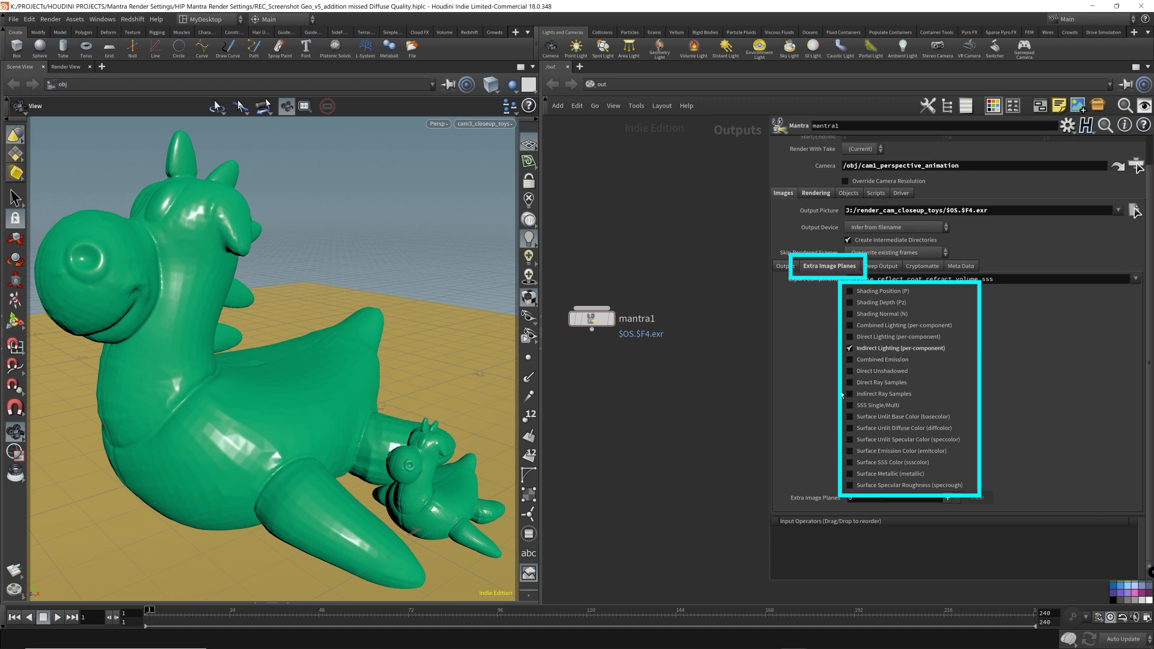
mouse_move(850, 485)
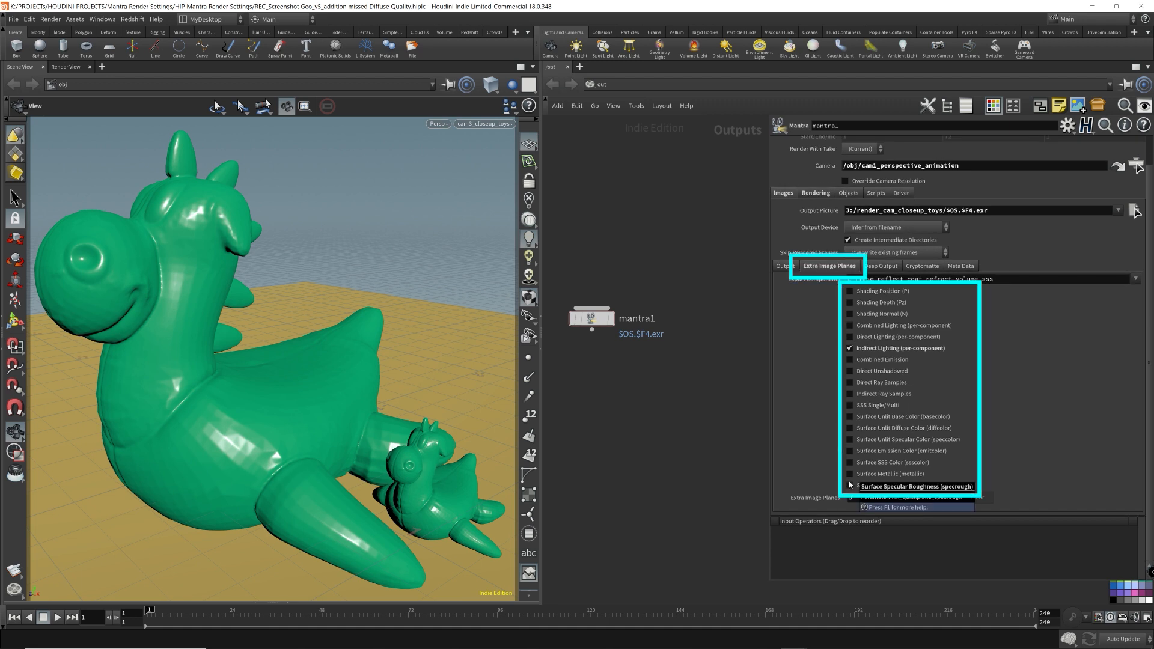
mouse_move(842, 409)
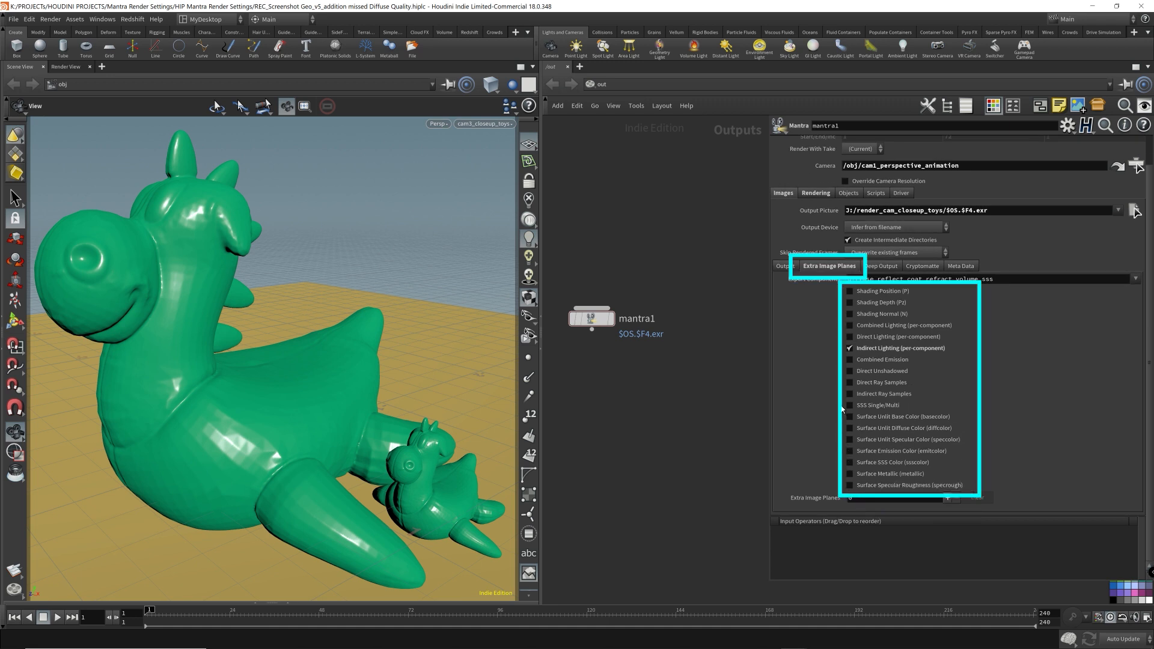
mouse_move(815, 397)
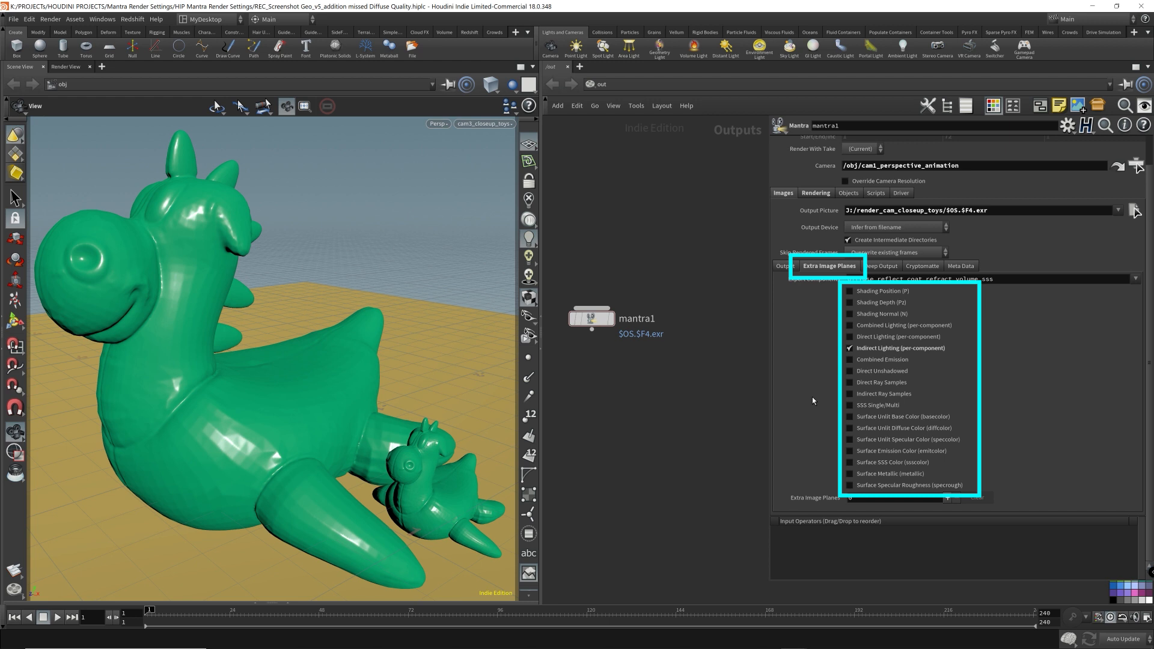
click(898, 348)
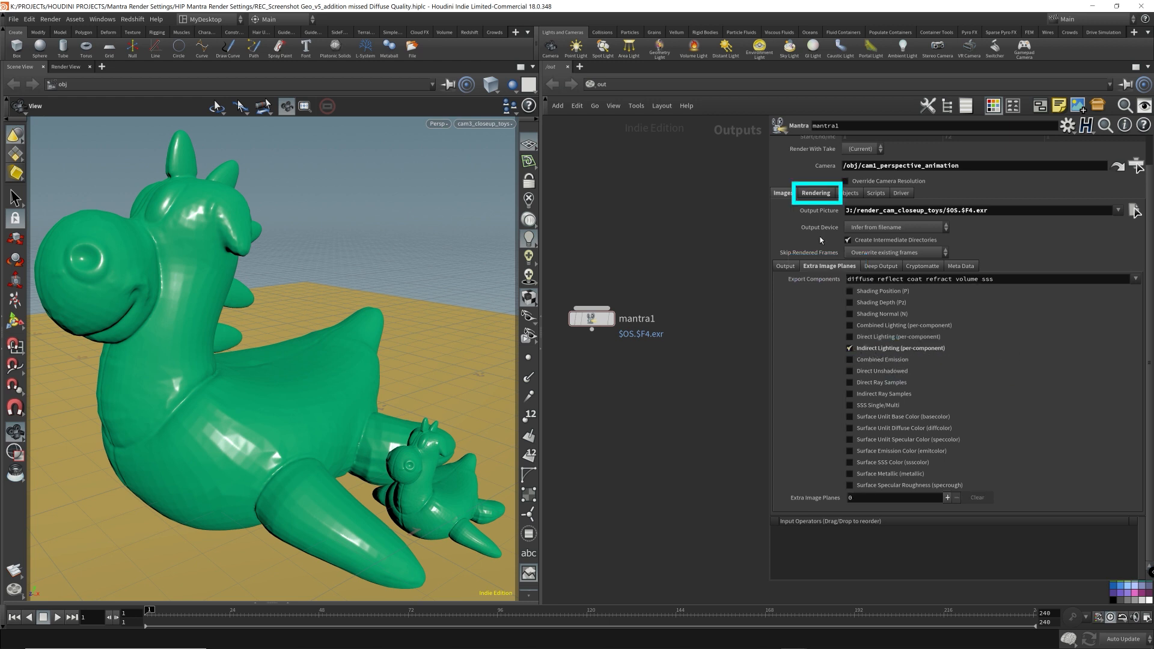
Revisit the Rendering sampling settings and return to Limits, Diffuse Limit still 0.
click(815, 193)
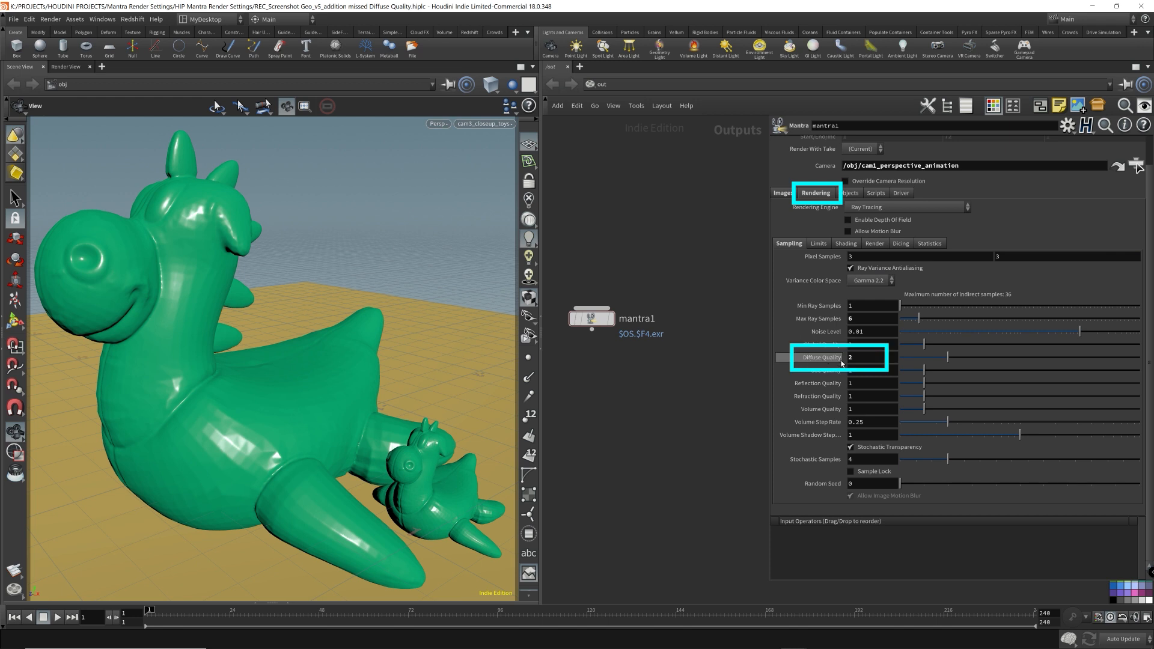
mouse_move(822, 357)
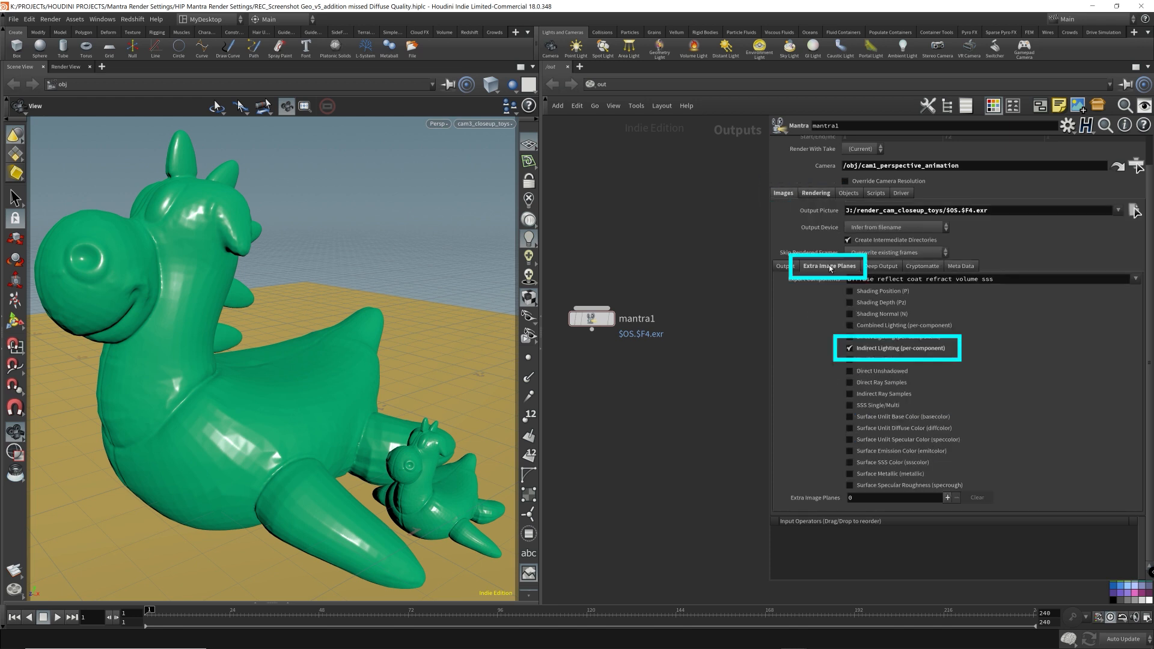
click(816, 193)
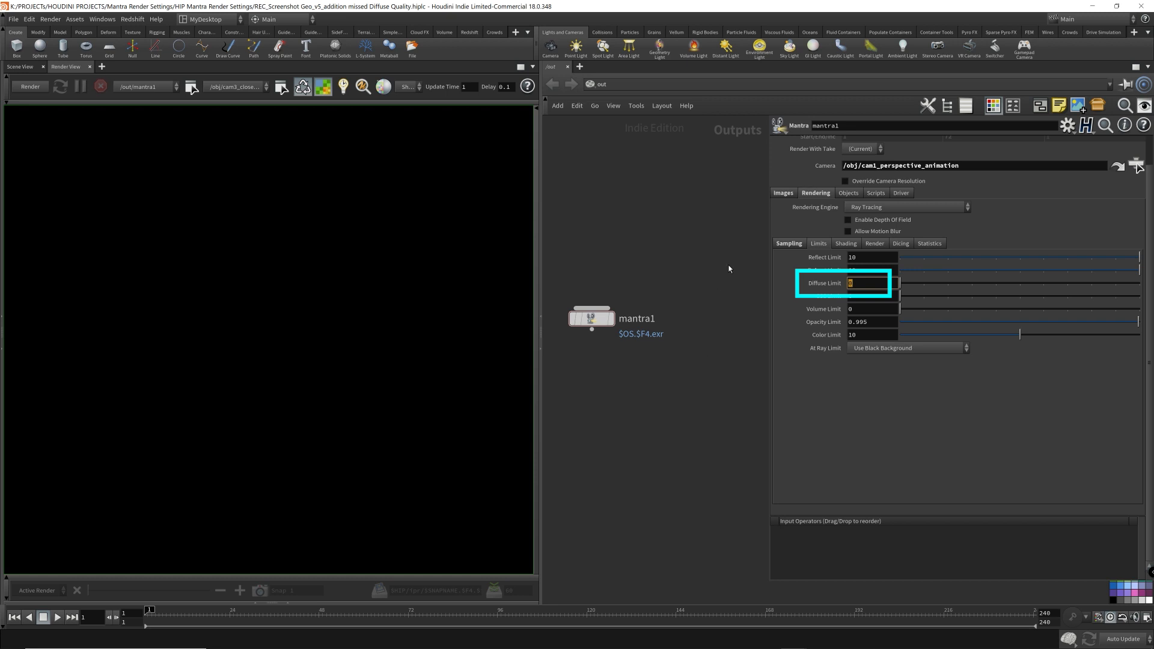
mouse_move(683, 239)
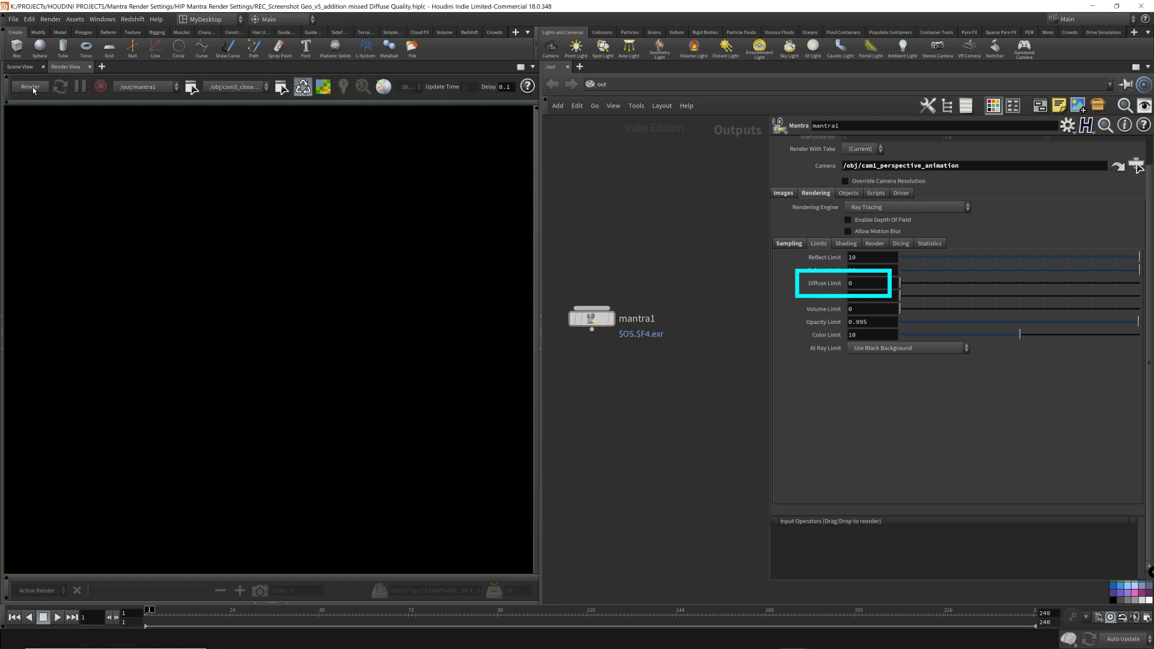
Start a Mantra render of the toys at Diffuse Limit 0.
click(30, 86)
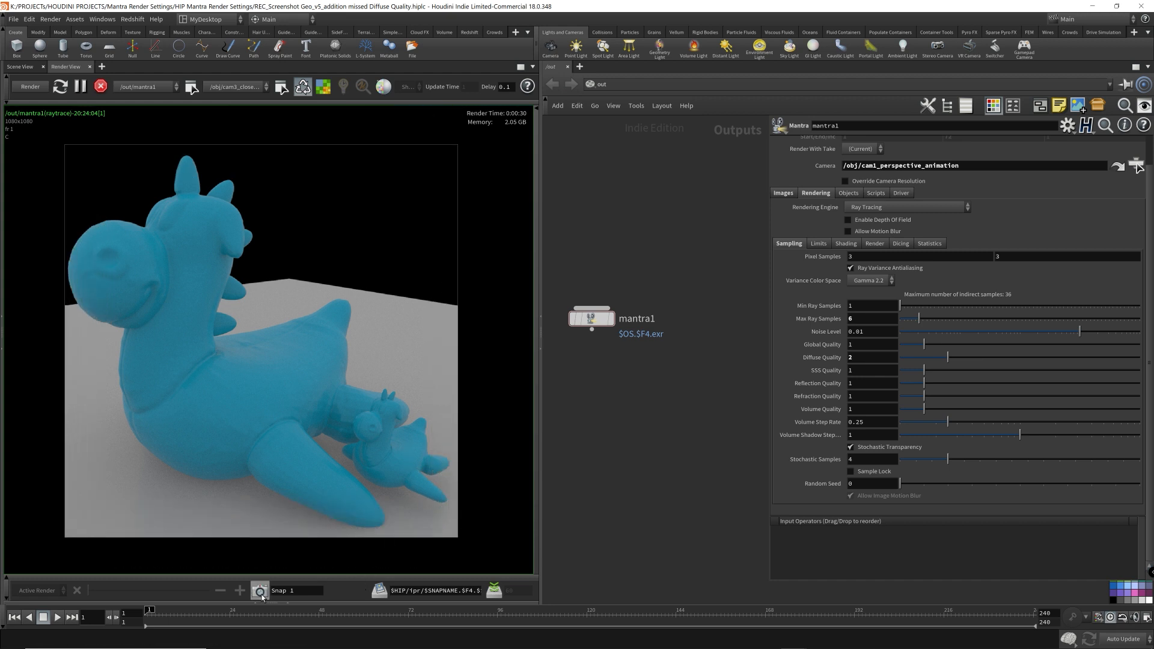
Set Diffuse Limit to 10 and re-render the toy scene.
click(239, 590)
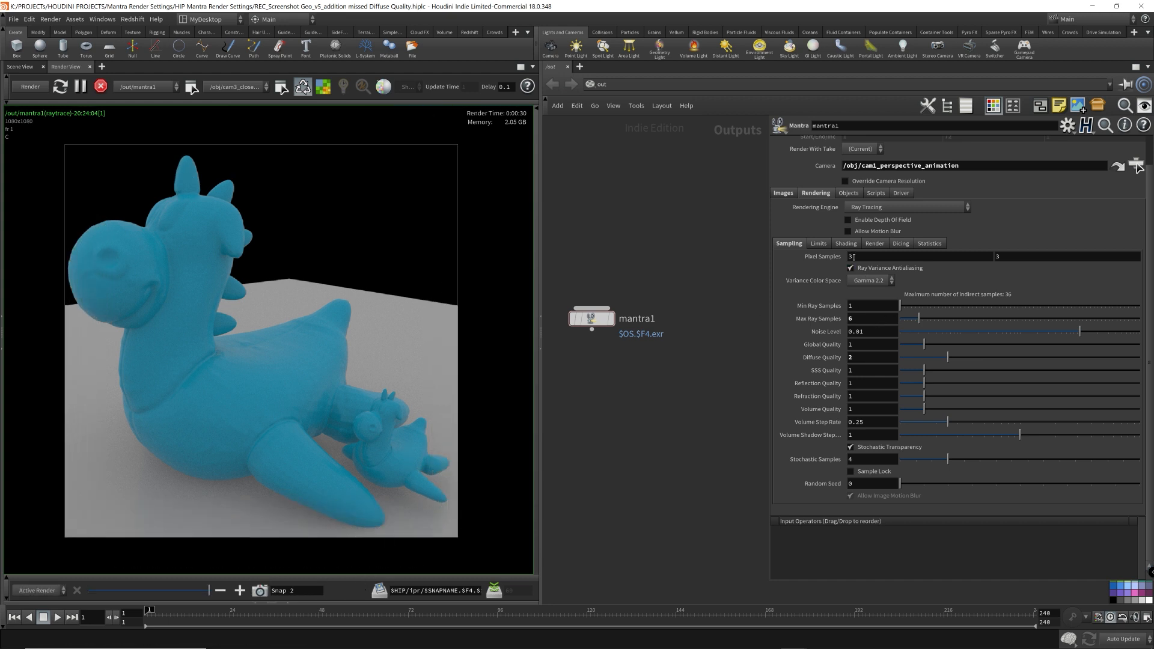
click(818, 243)
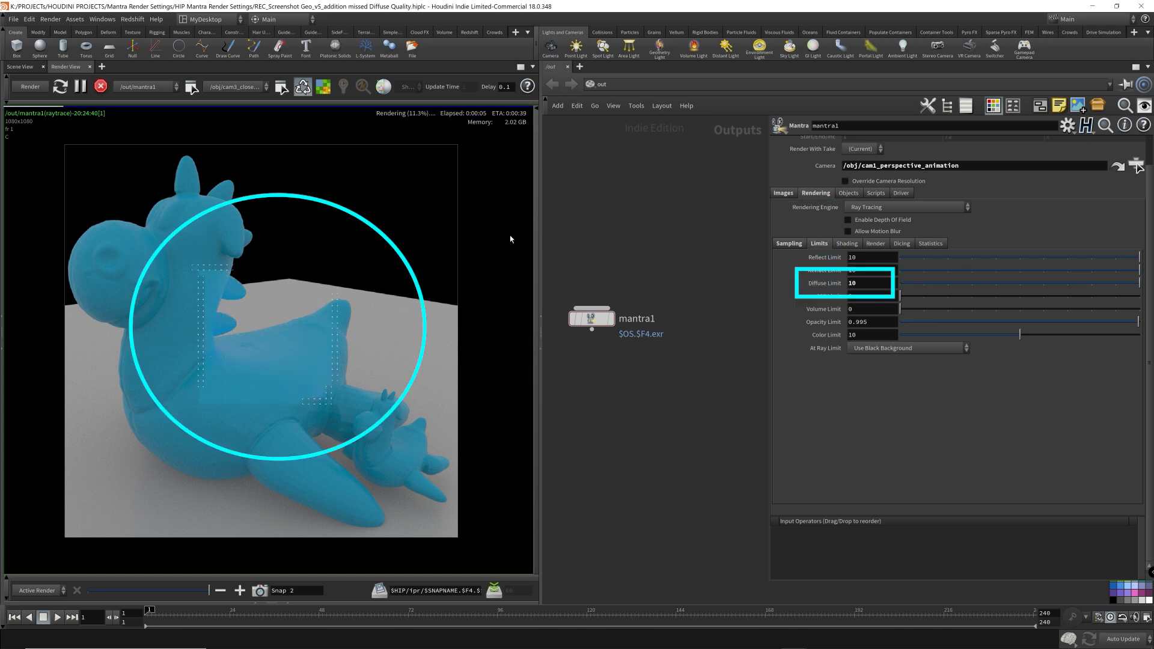
mouse_move(217, 346)
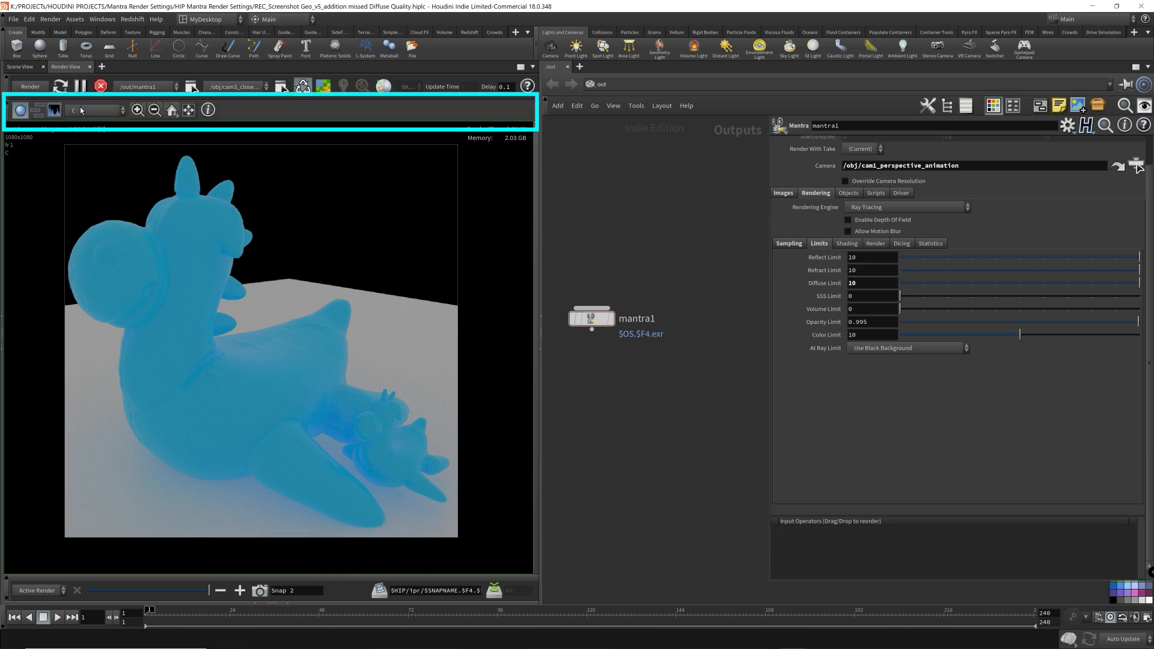
Show the extra image plane settings and open the Render View plane list.
click(29, 86)
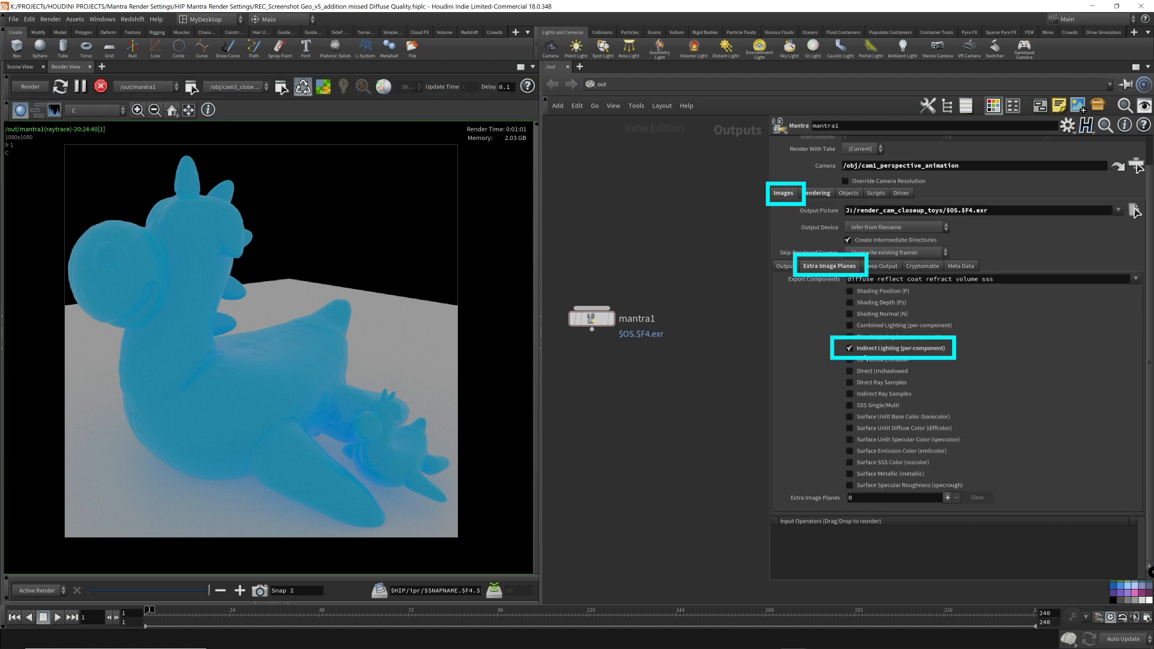
click(95, 109)
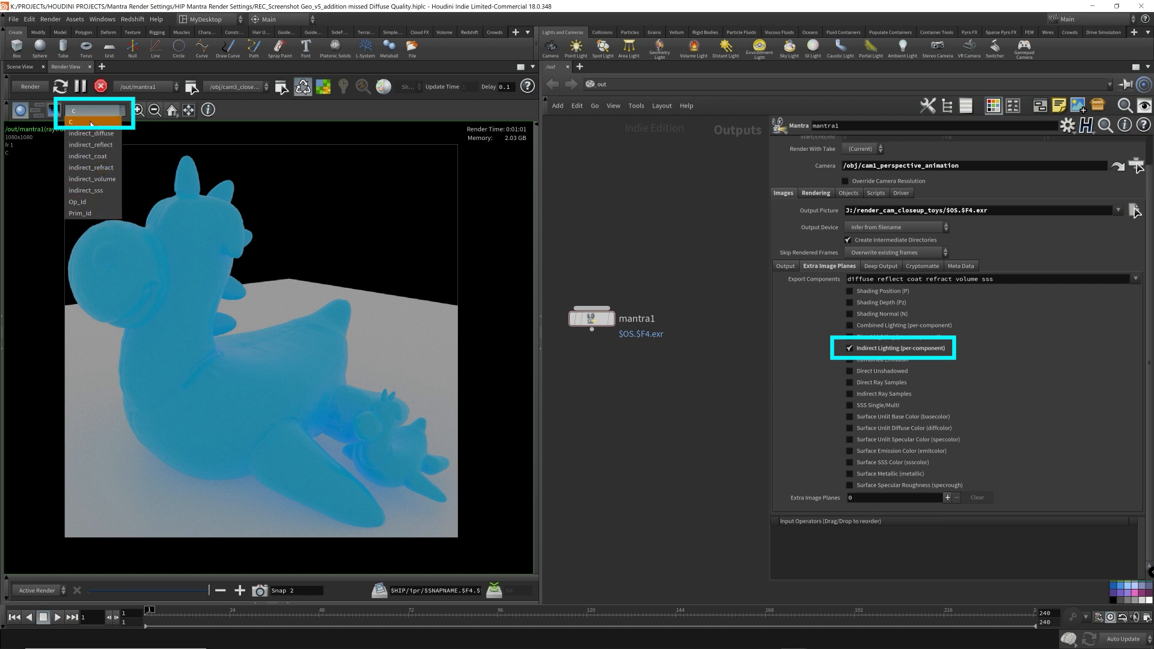
click(94, 121)
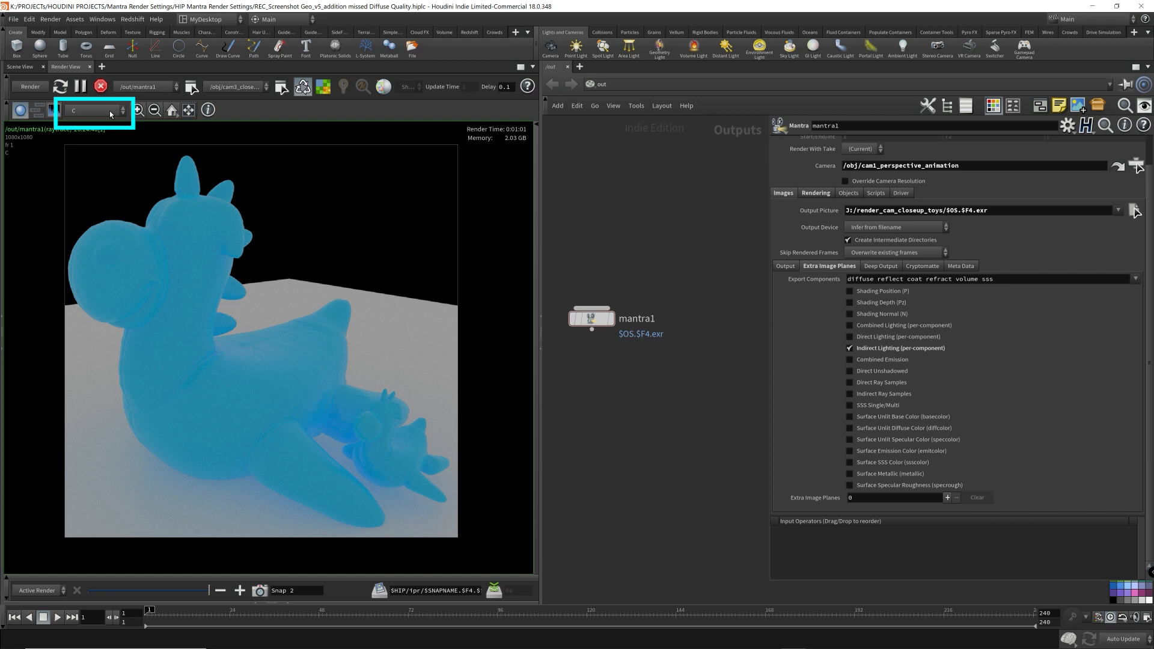
click(92, 110)
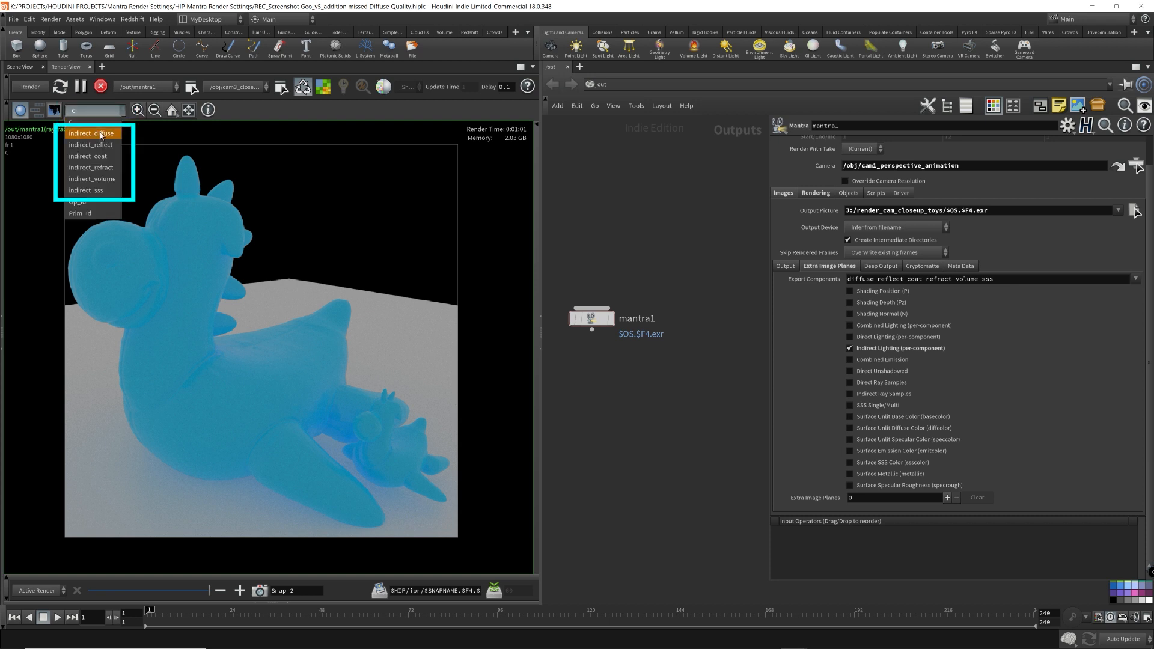
mouse_move(98, 140)
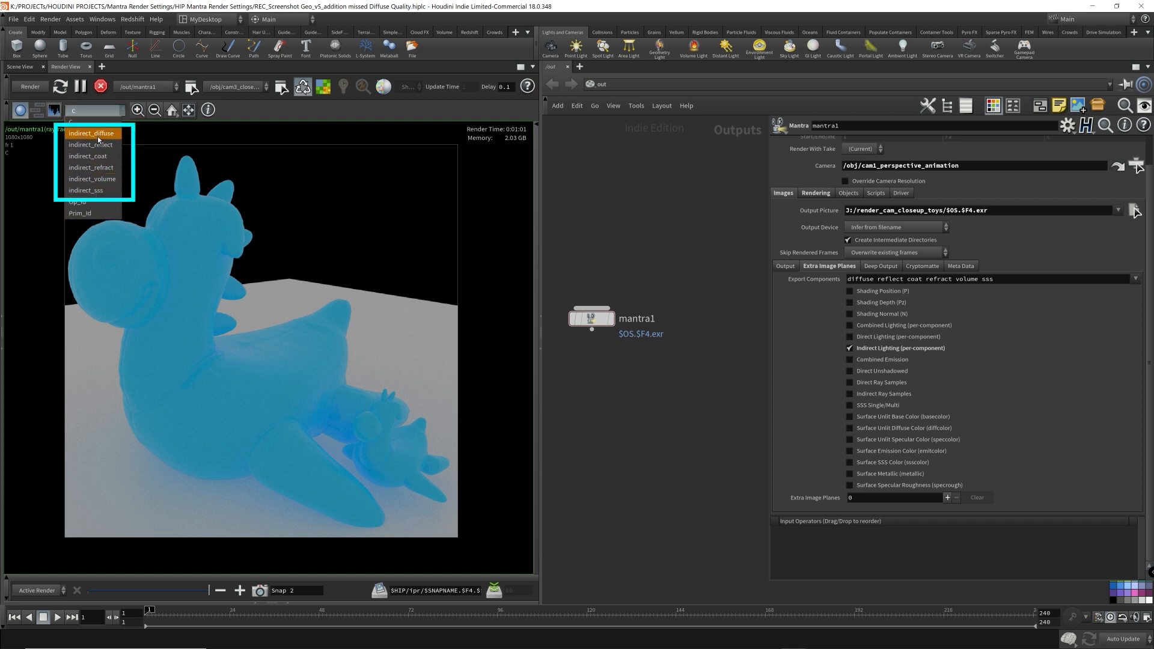
mouse_move(104, 170)
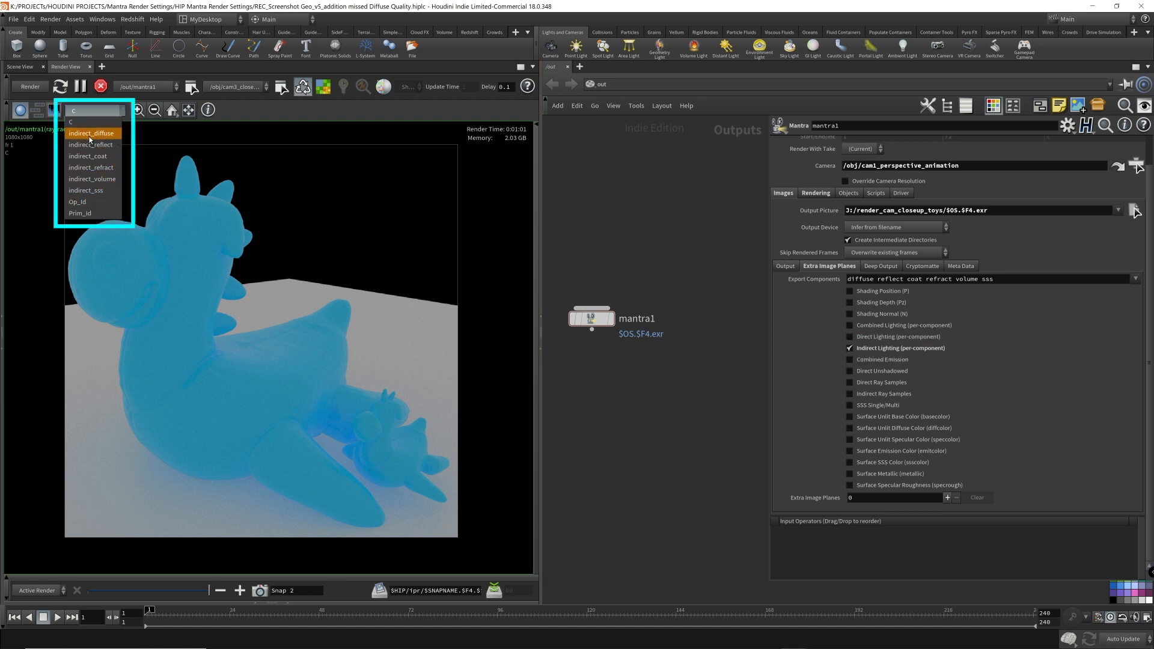
View the indirect_diffuse plane in Snap 1, then in the Diffuse Limit 10 render.
click(91, 134)
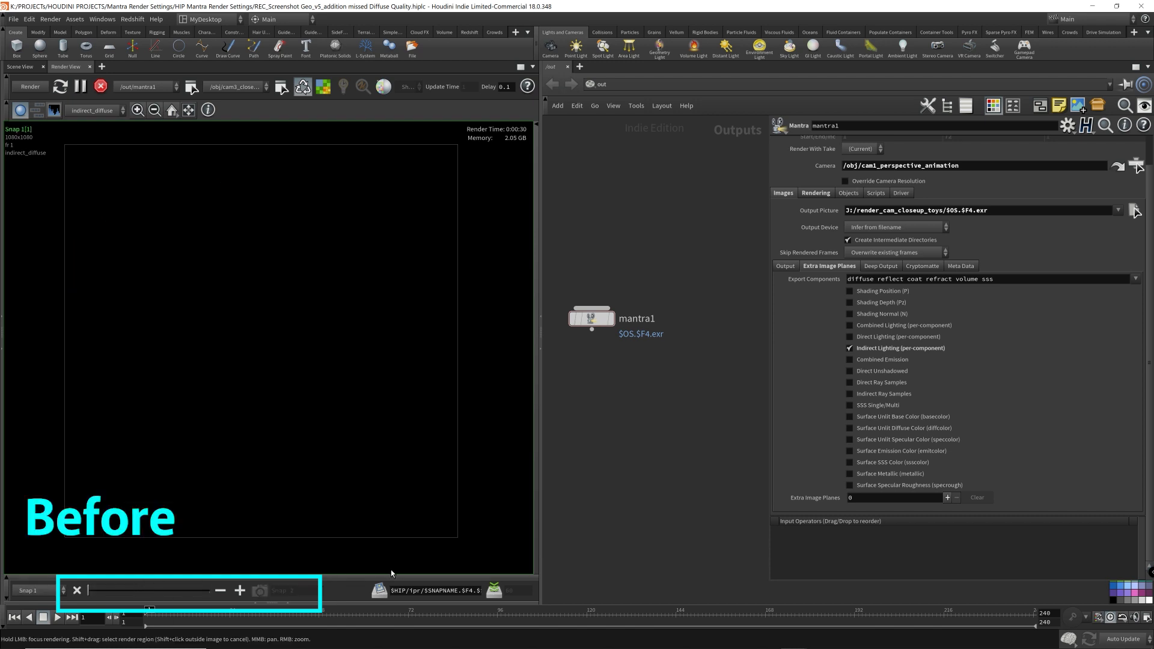
click(815, 193)
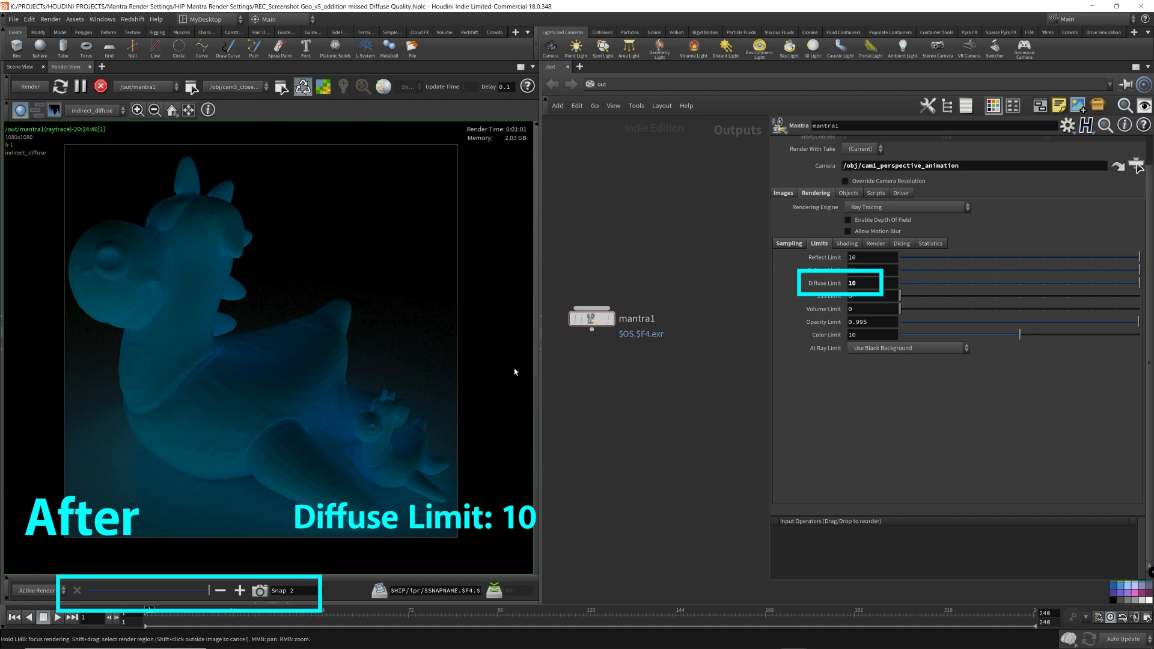
Return the view to the C colour plane to compare Diffuse Limit 0 and 10.
click(93, 110)
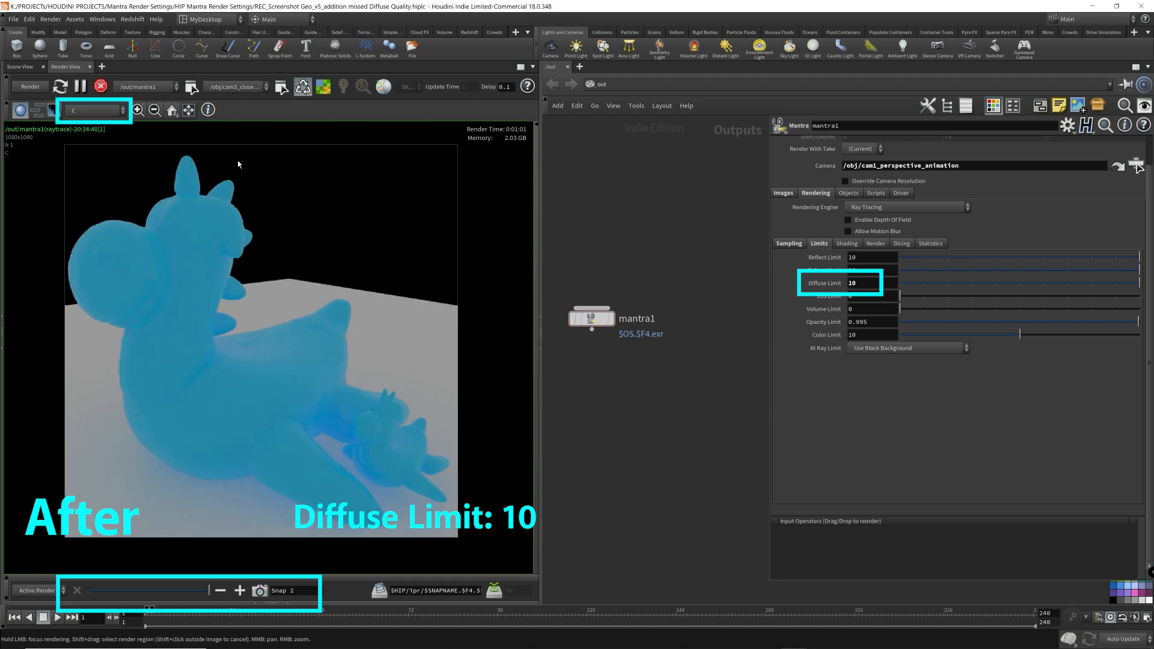
mouse_move(460, 375)
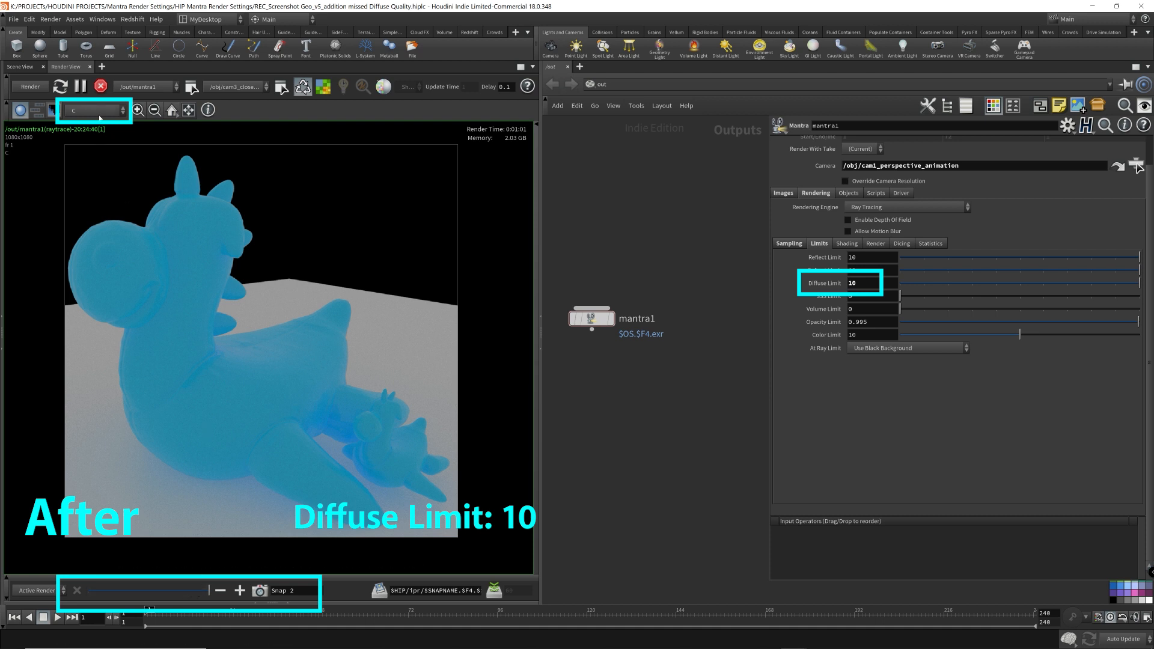
click(94, 111)
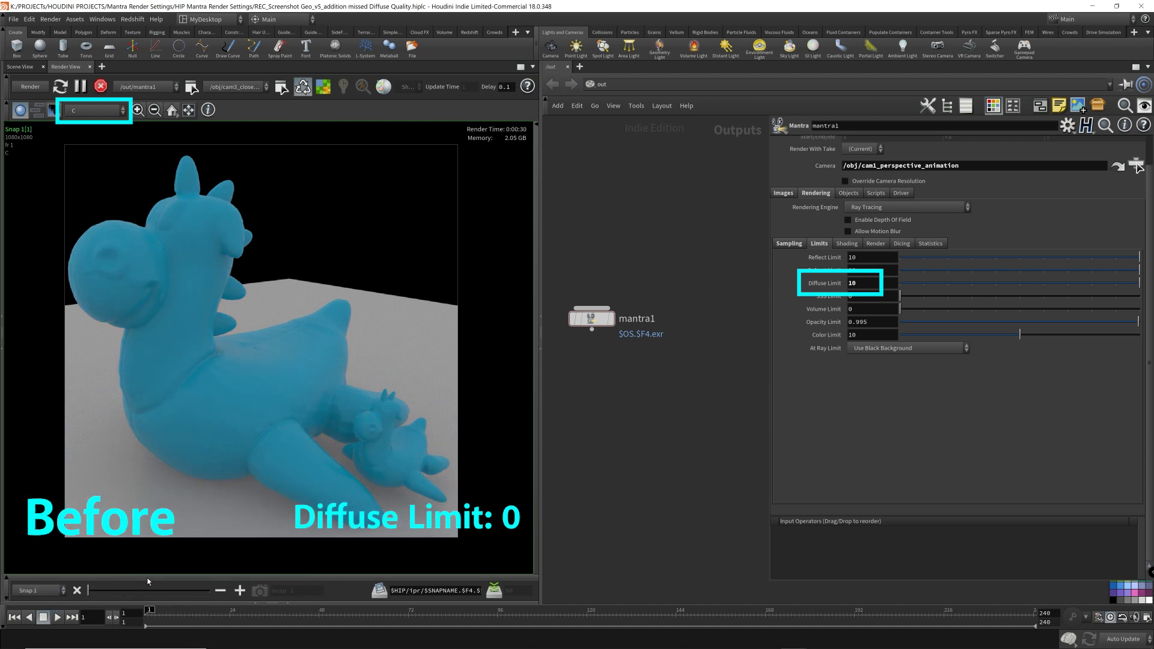
mouse_move(149, 581)
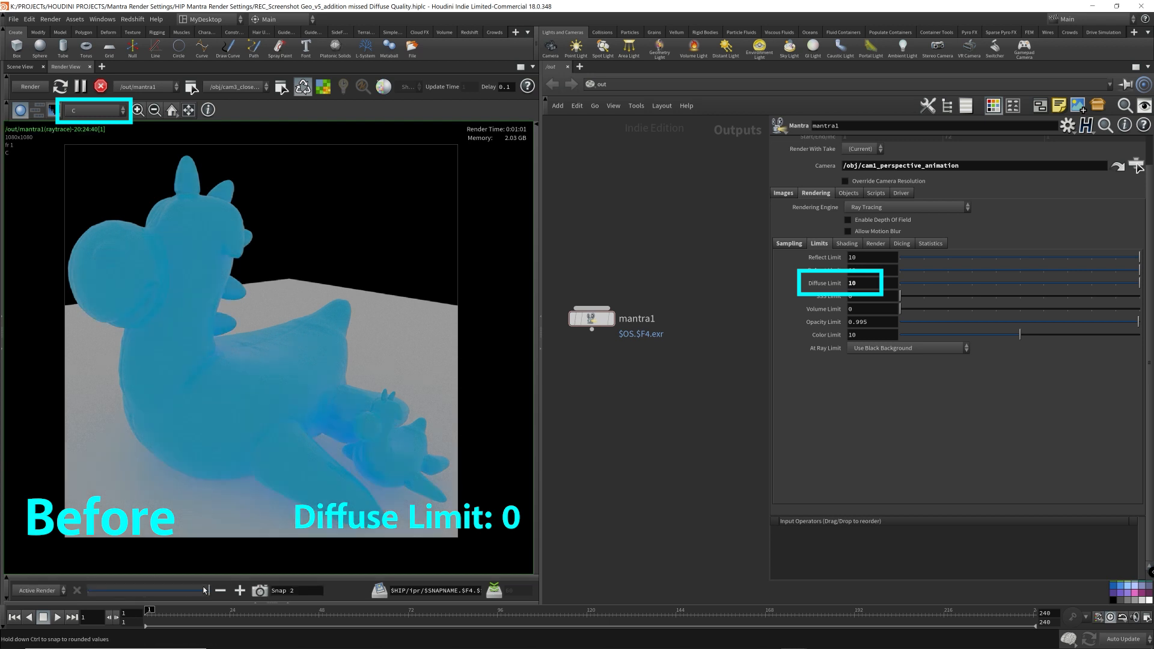
mouse_move(469, 455)
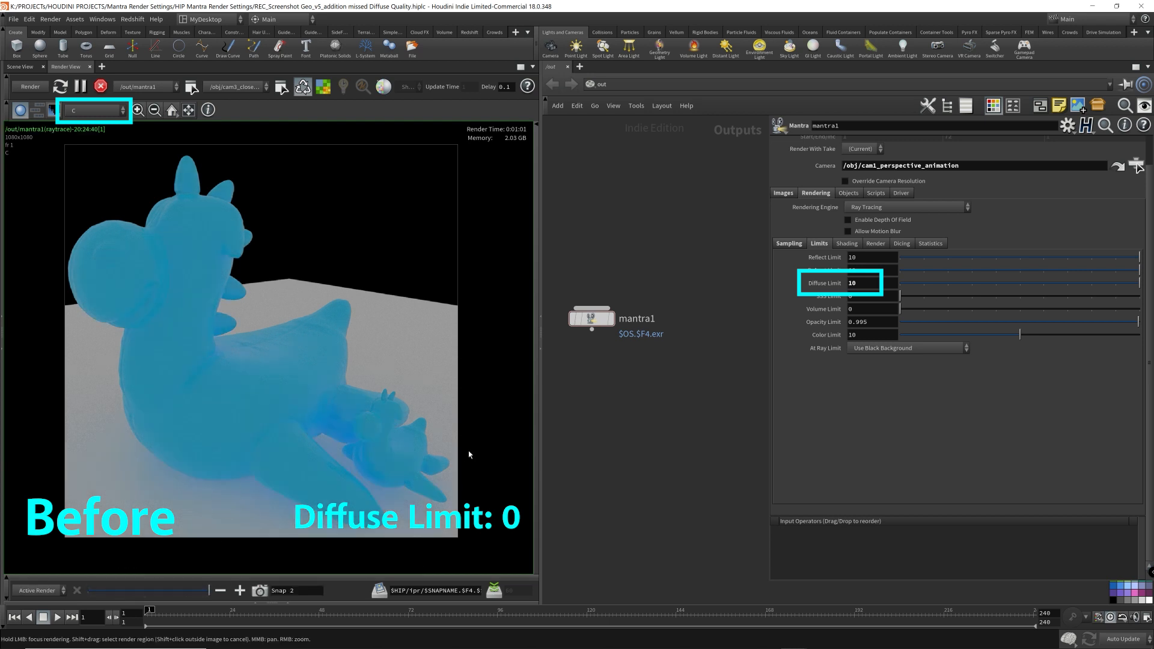